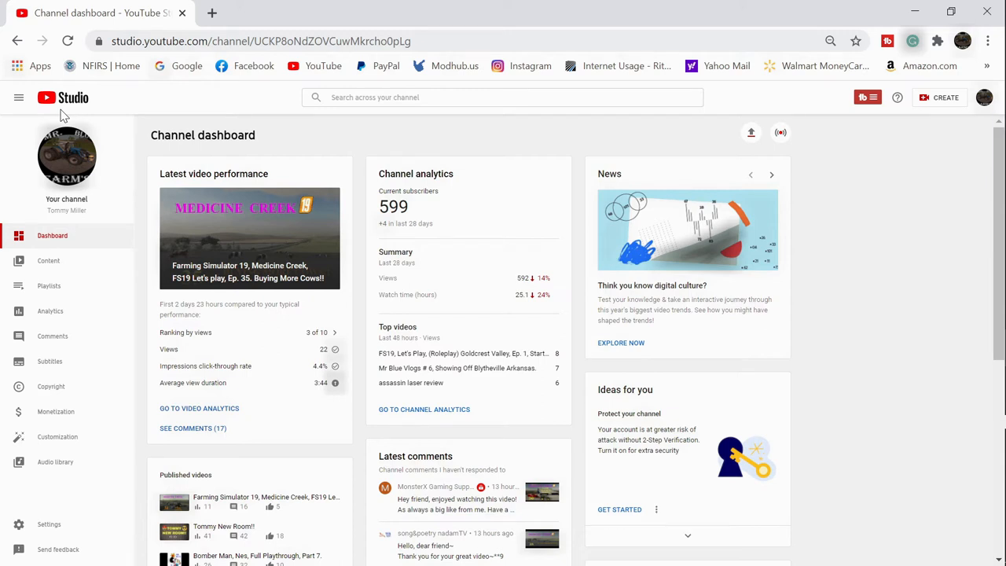
mouse_move(645, 385)
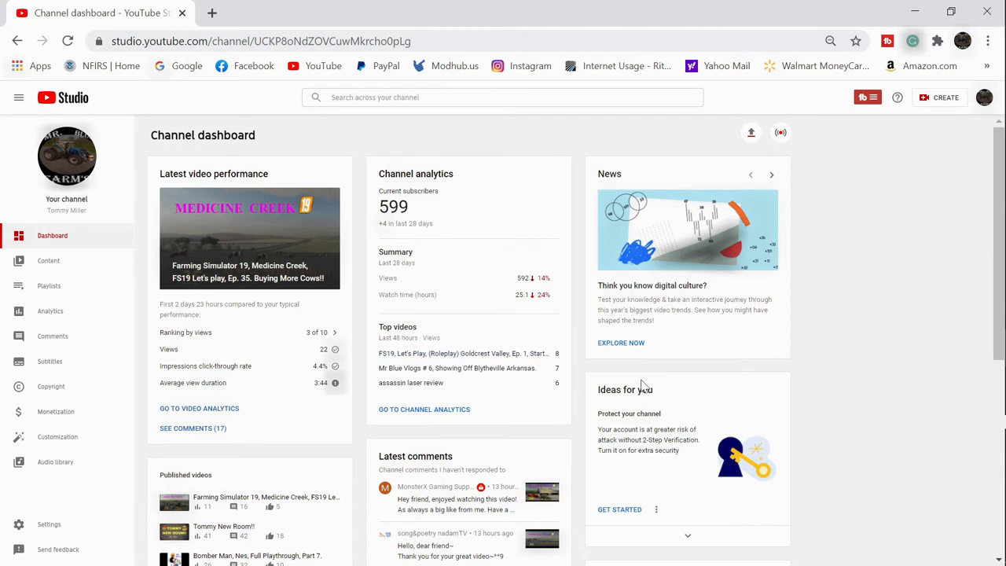
mouse_move(412, 223)
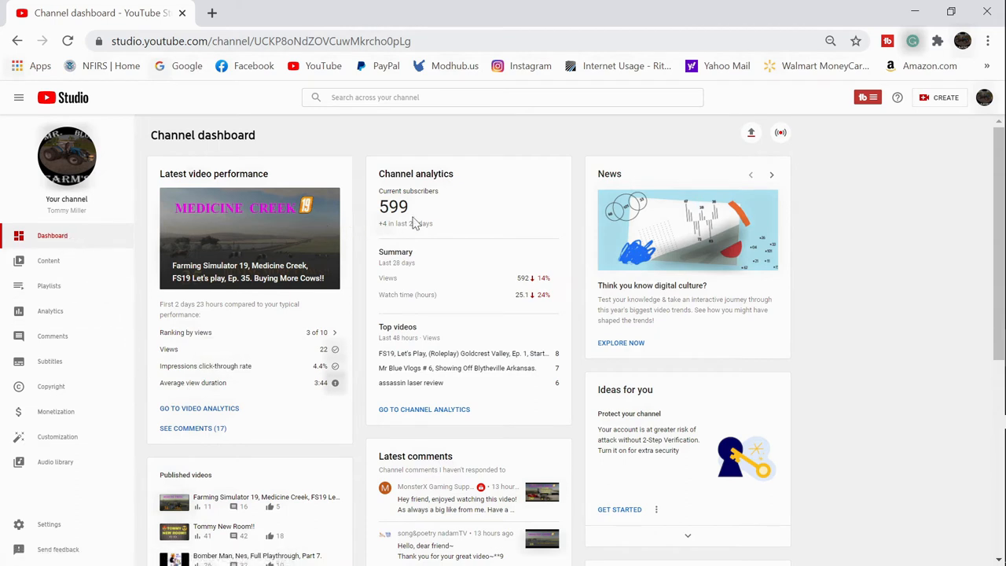
mouse_move(49, 287)
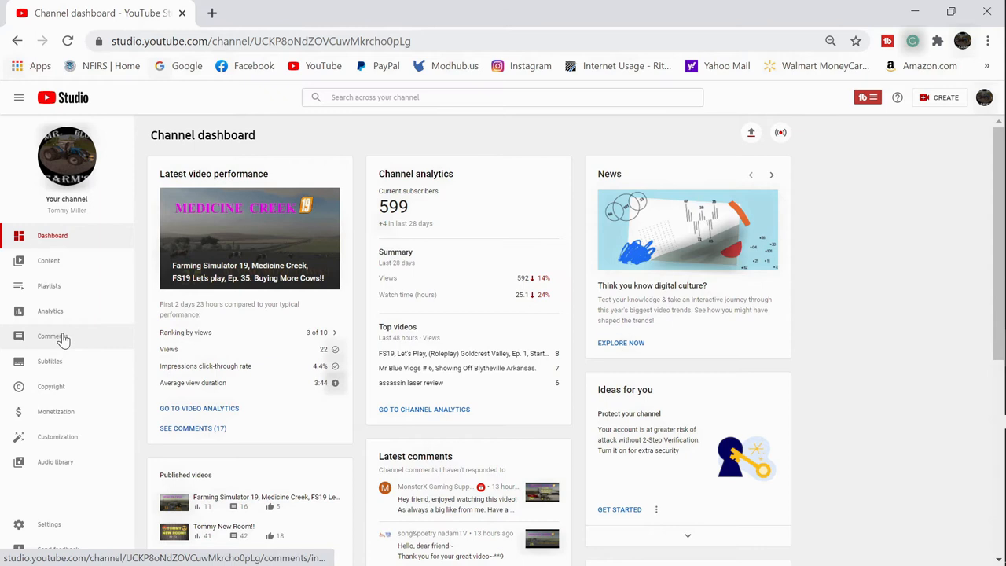
Show all published channel comments by removing the 'I haven't responded' filter
left_click(54, 337)
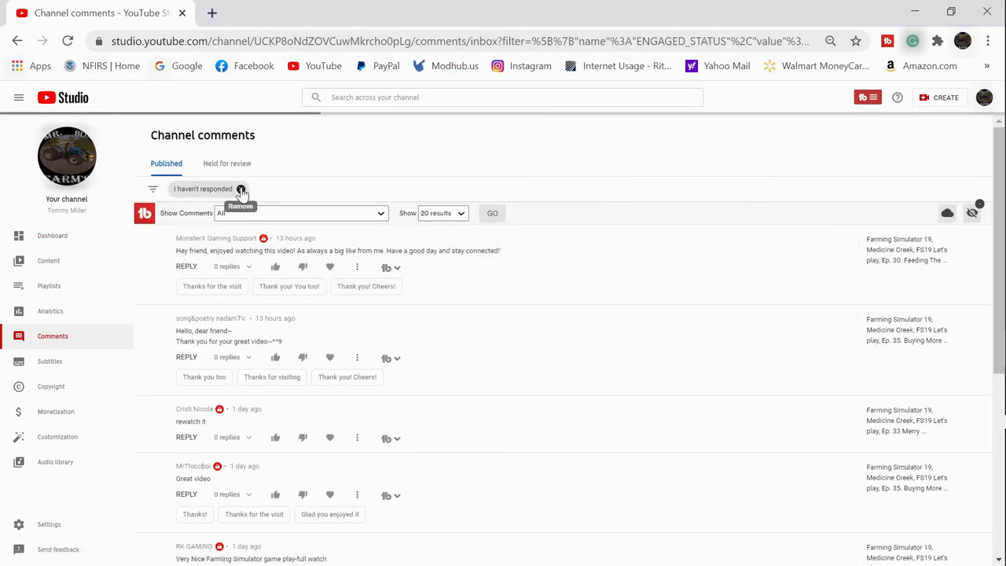
left_click(241, 189)
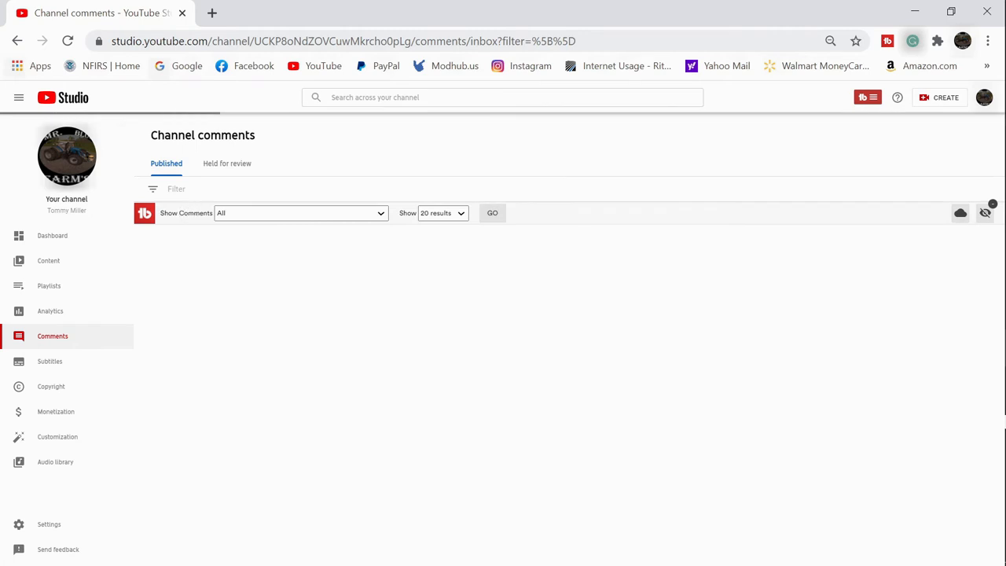
left_click(492, 212)
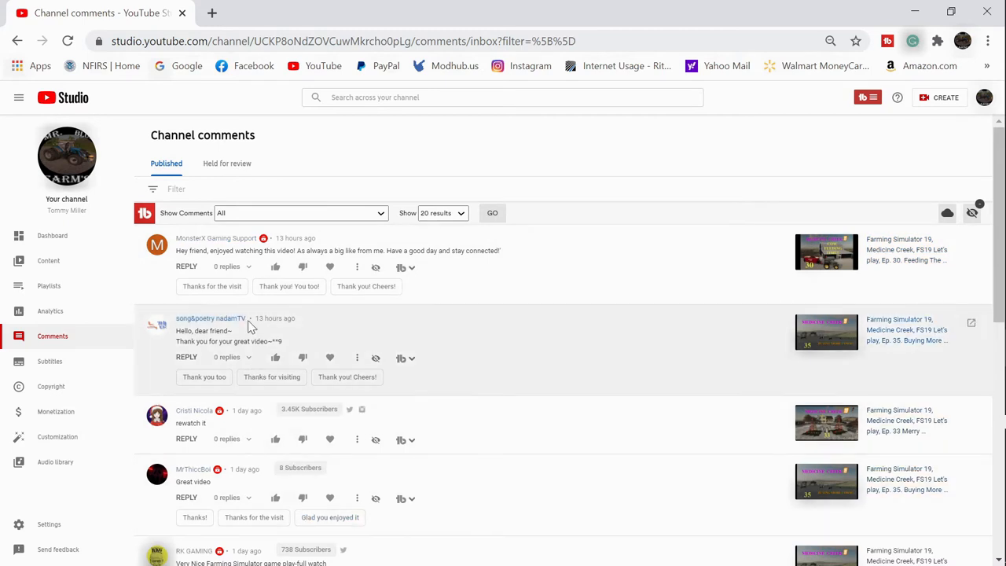
mouse_move(528, 362)
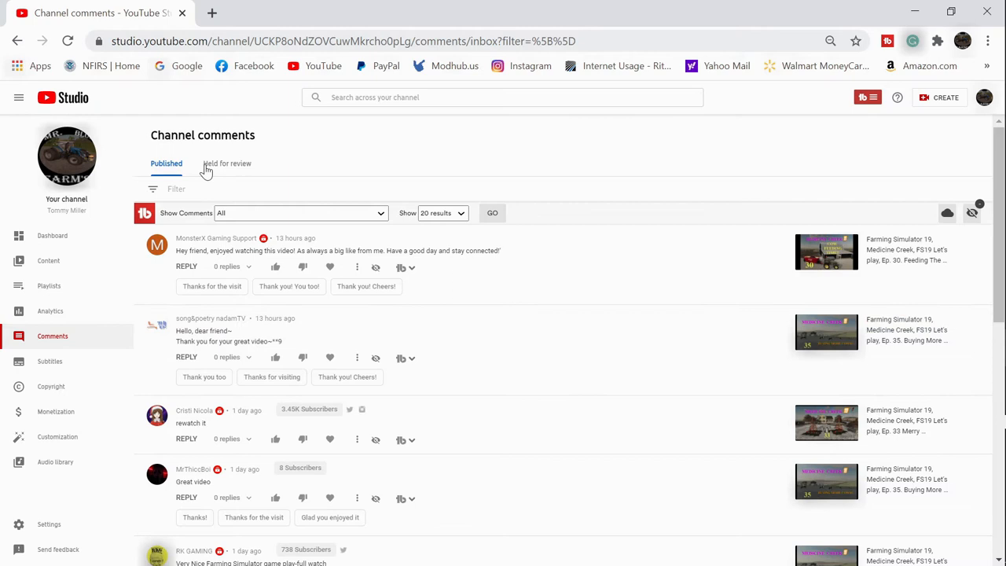
mouse_move(451, 329)
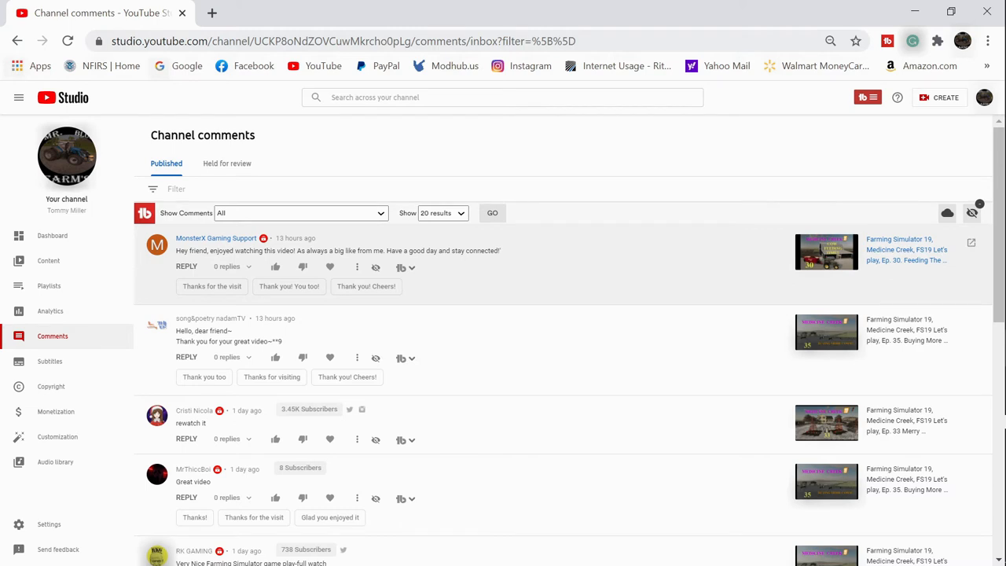
mouse_move(223, 253)
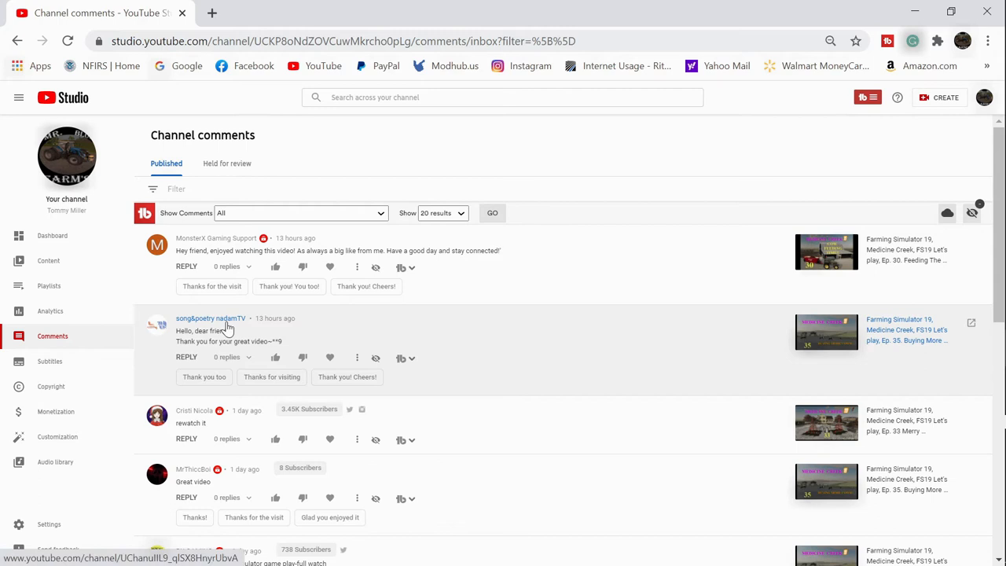
mouse_move(243, 329)
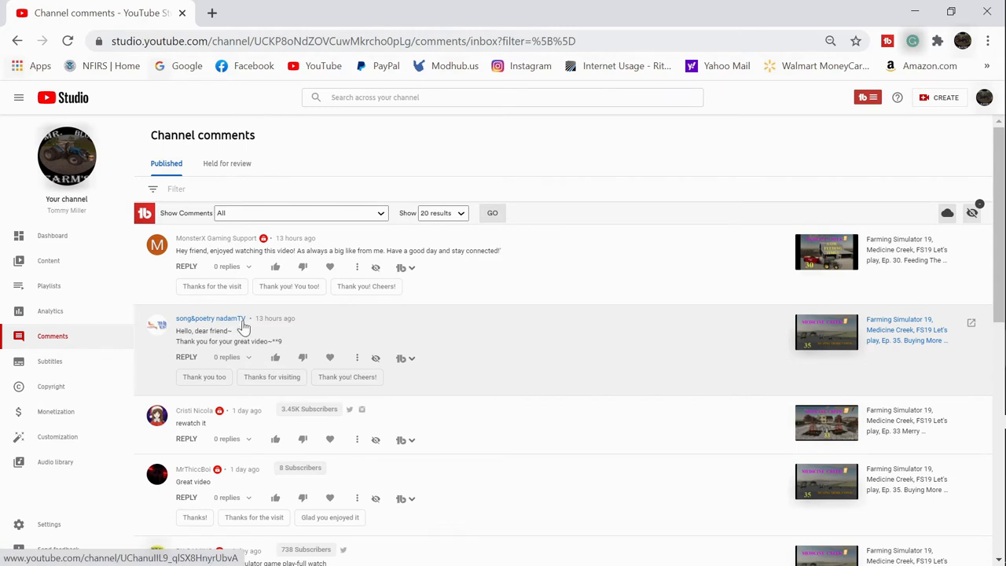
mouse_move(253, 329)
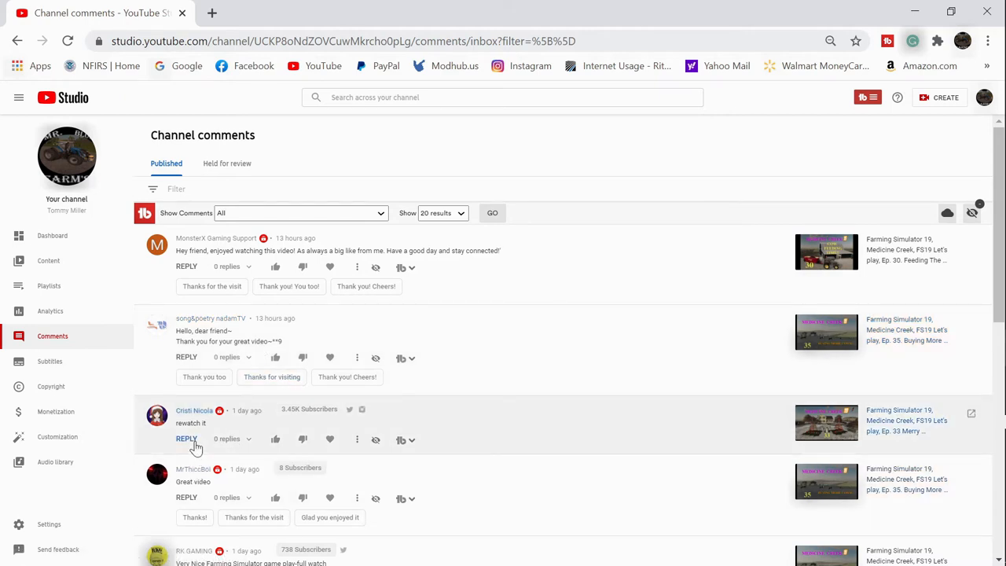
scroll("down", 3)
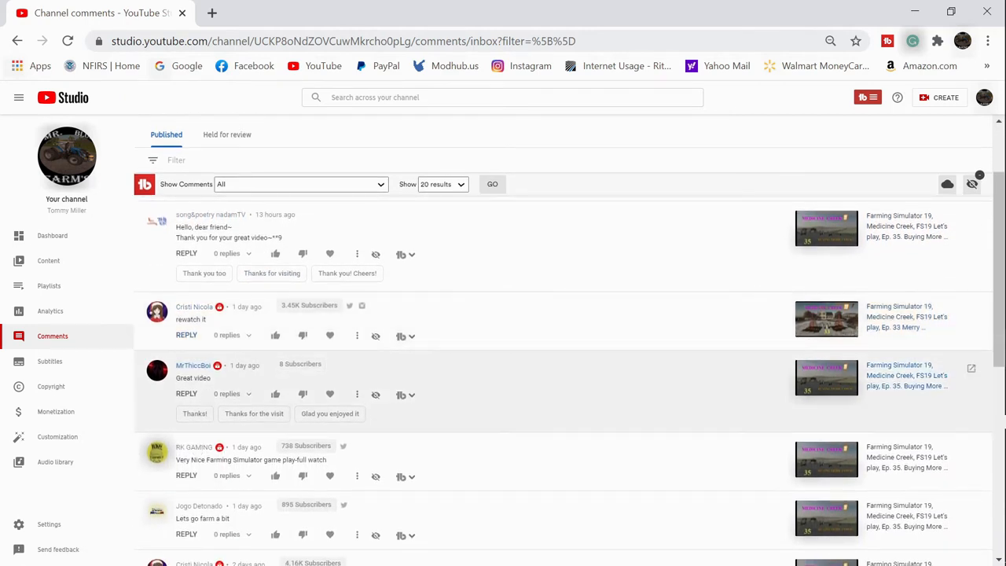
scroll("down", 3)
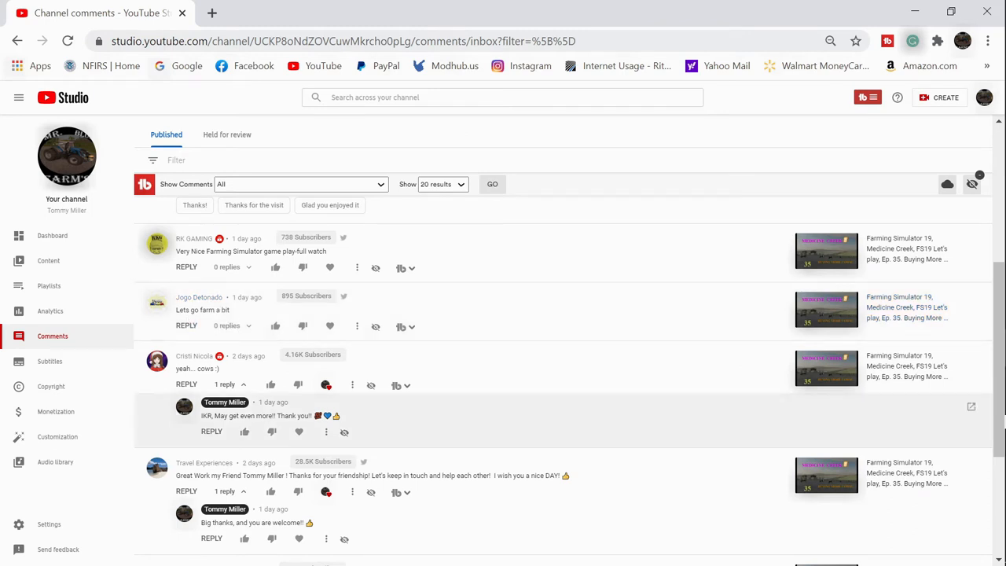
scroll("down", 3)
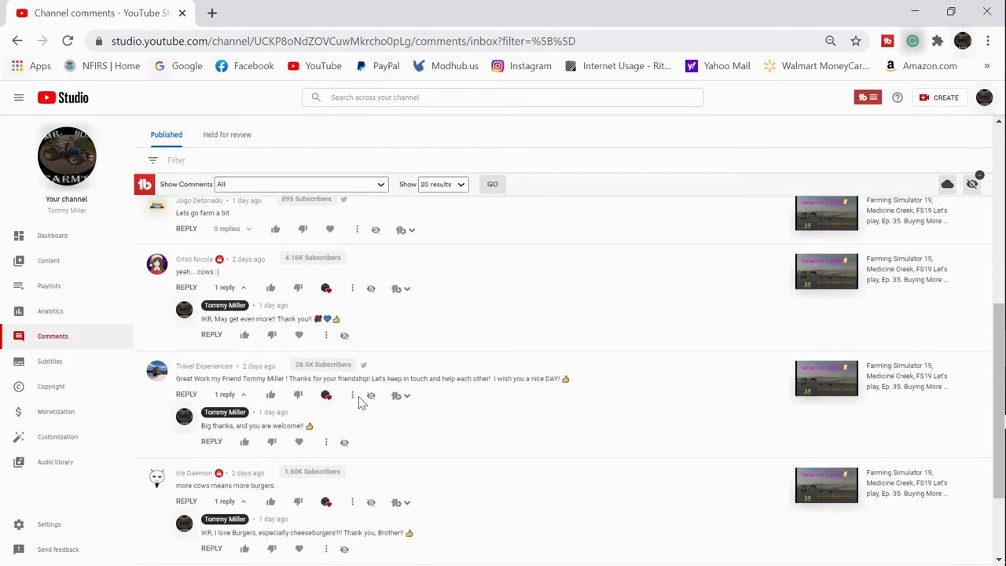
scroll("down", 3)
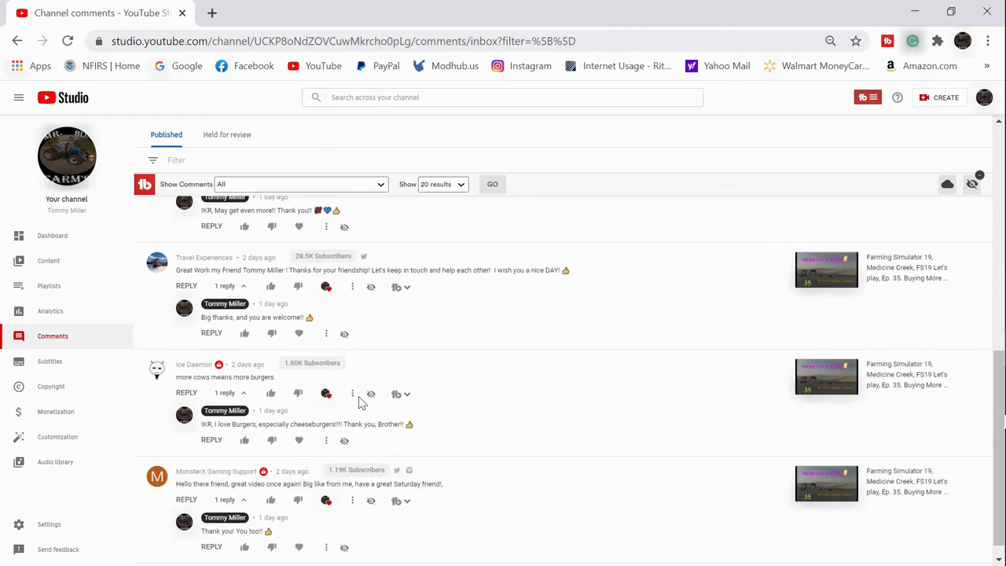
scroll("down", 3)
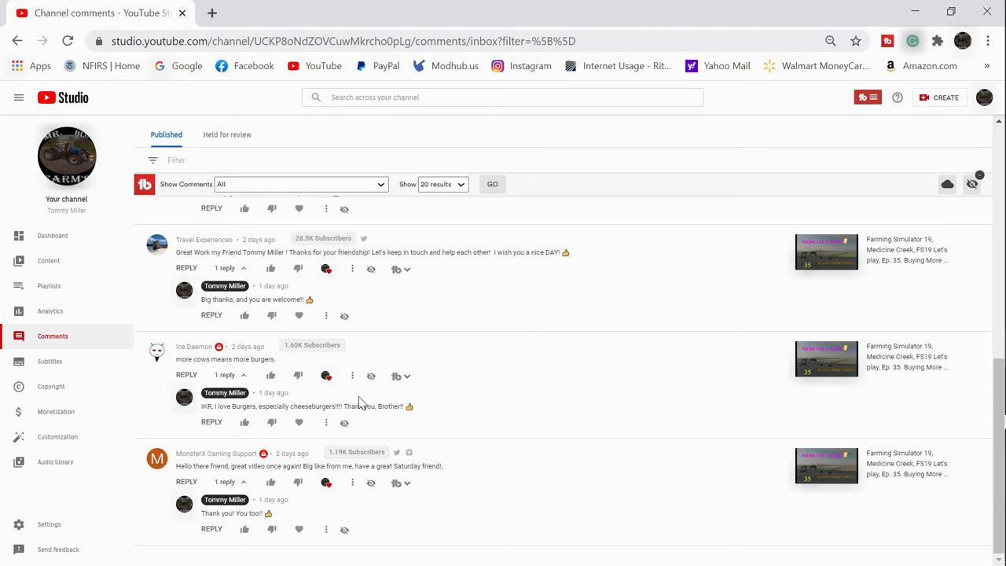
scroll("down", 3)
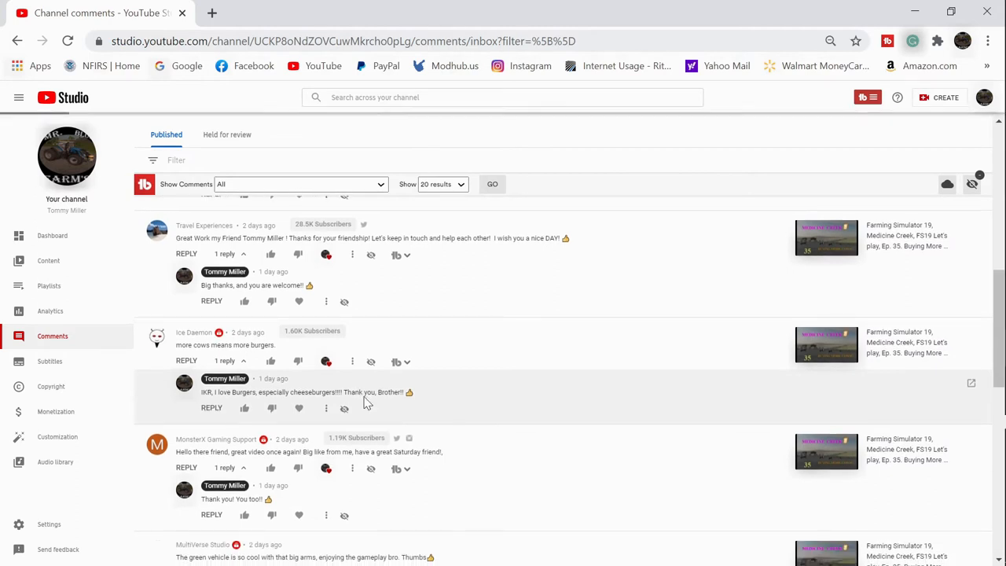
scroll("down", 3)
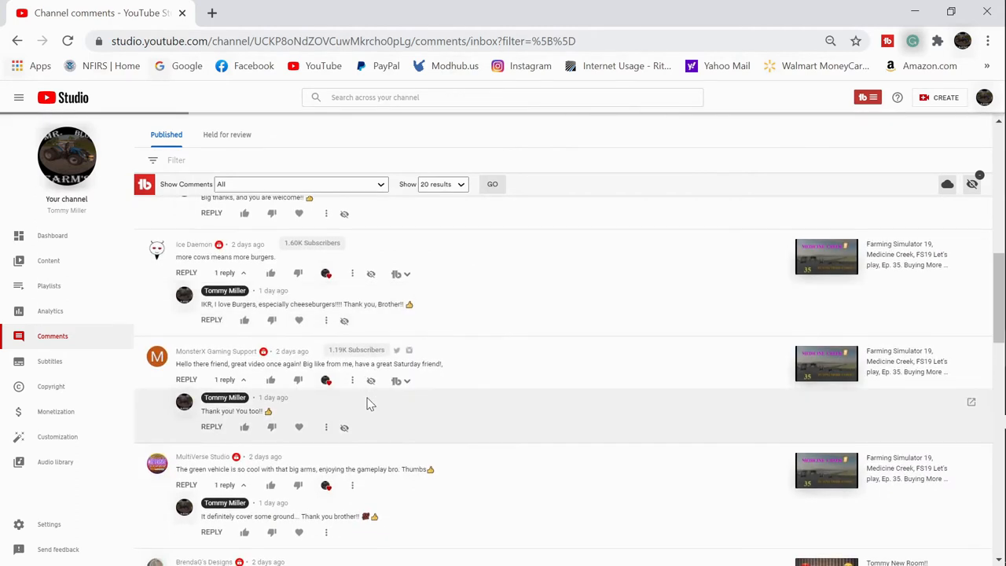
scroll("down", 3)
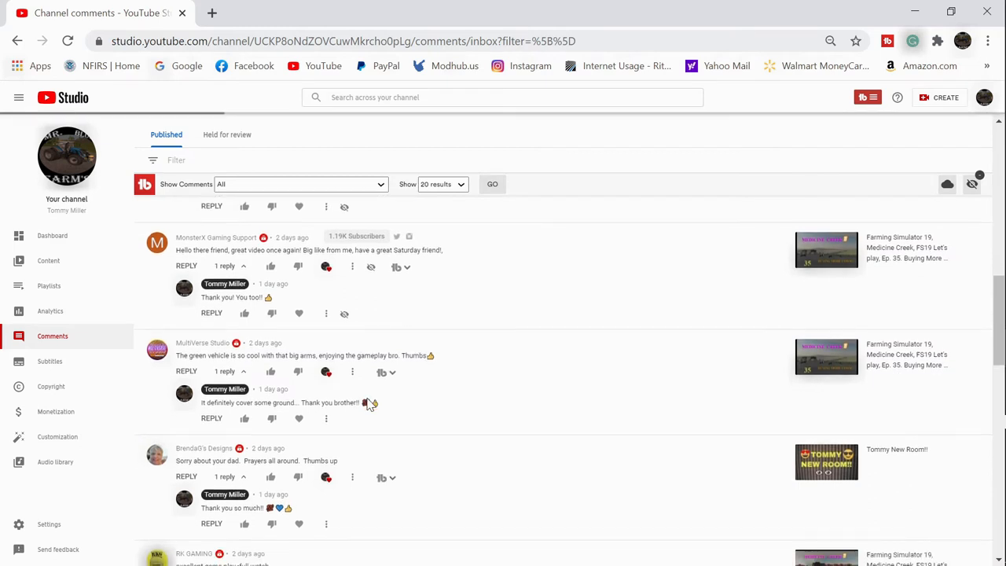
scroll("down", 3)
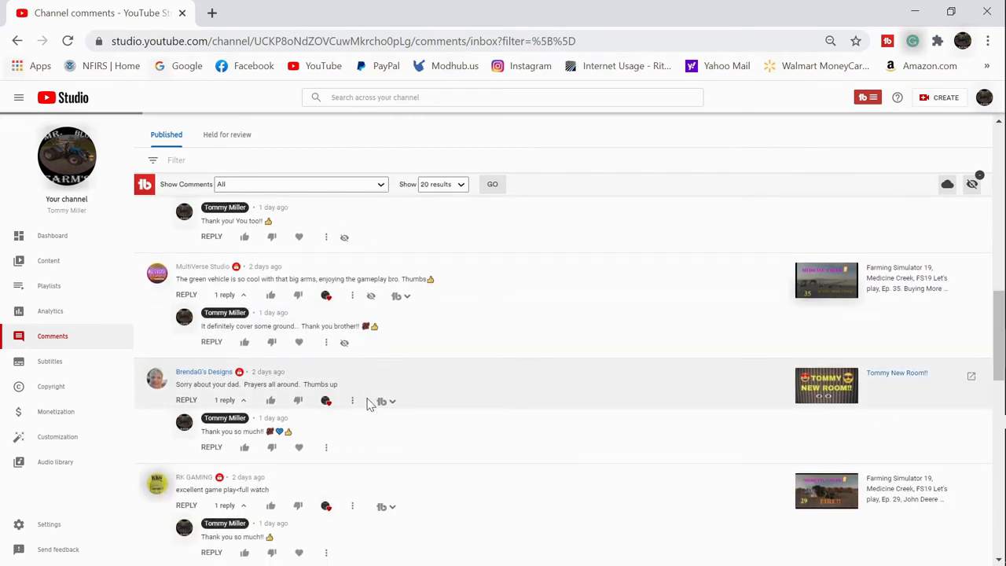
scroll("down", 3)
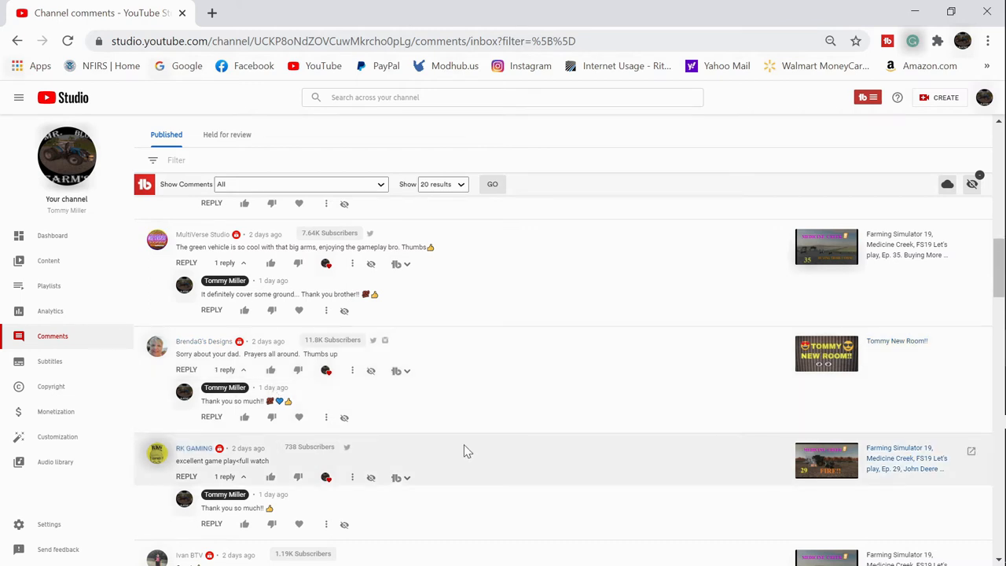
scroll("down", 3)
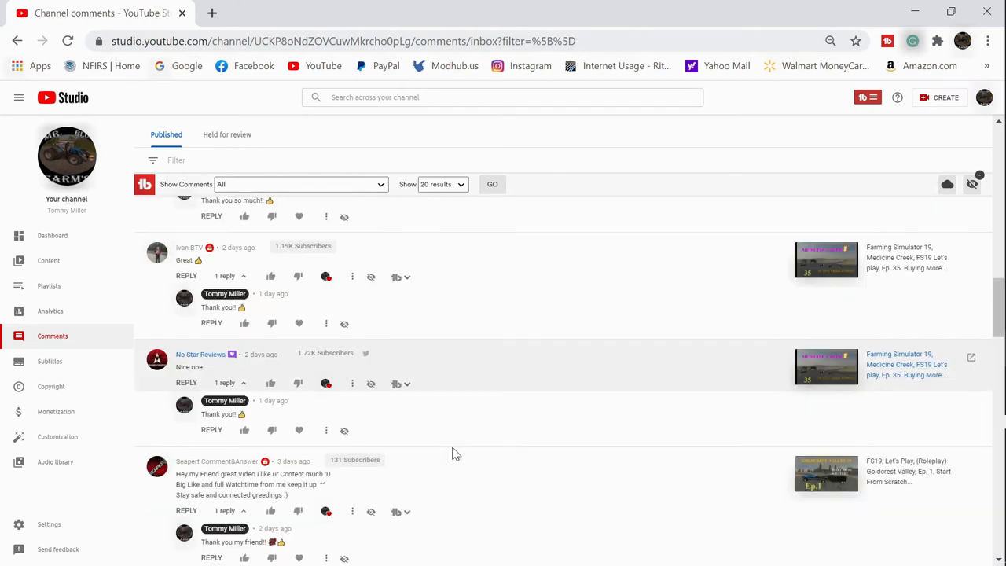
scroll("down", 3)
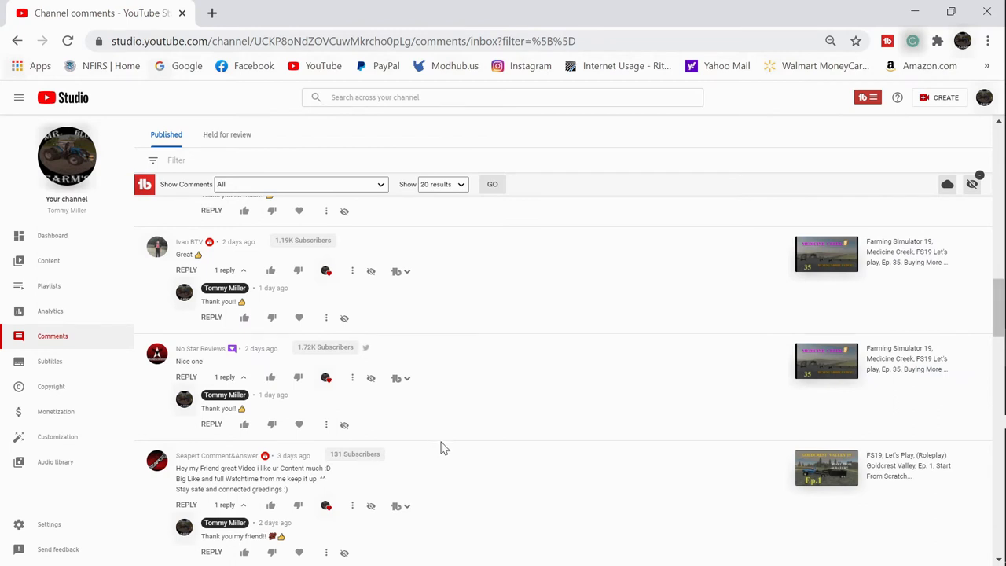
scroll("down", 3)
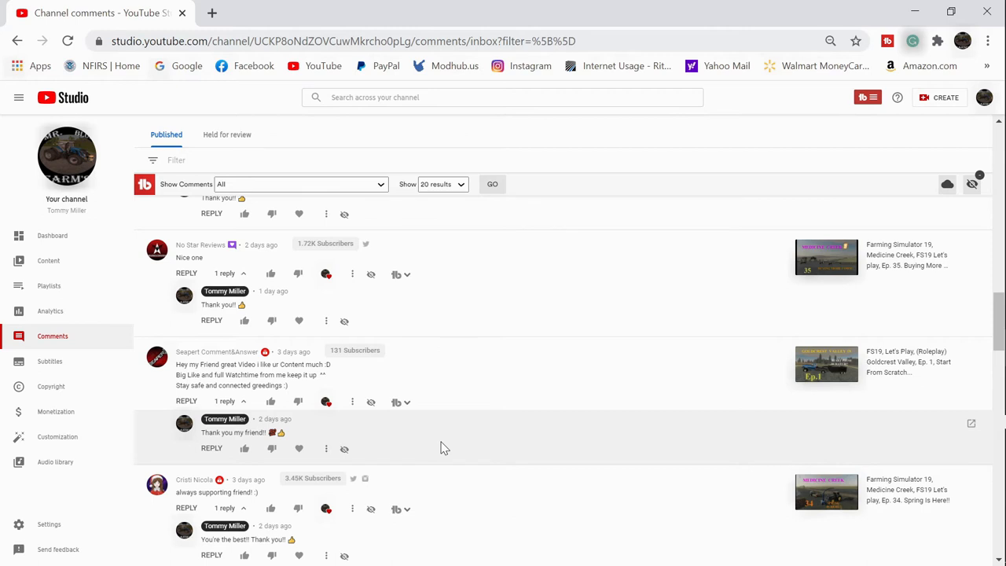
mouse_move(437, 453)
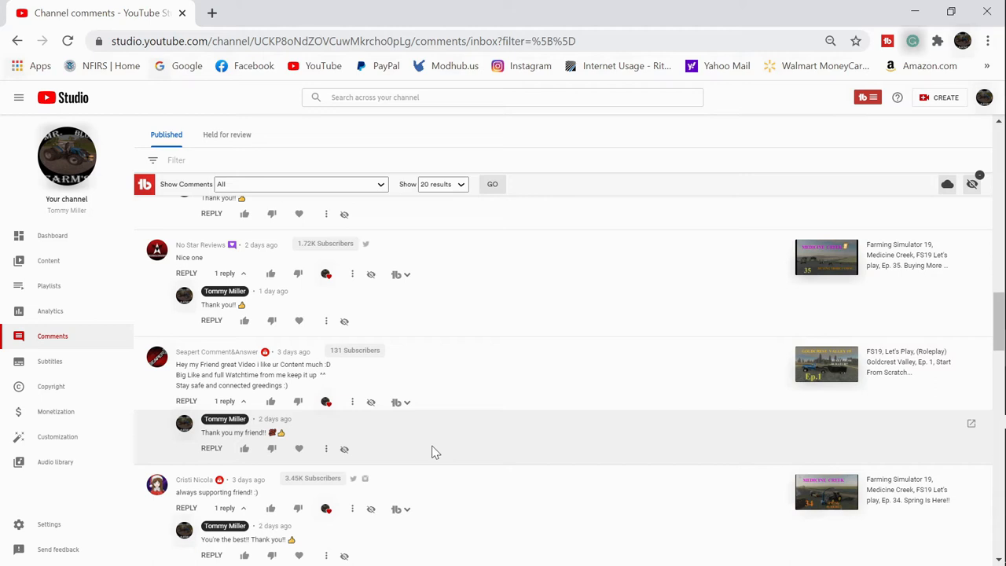
Scroll down through the comments list to older supporter comments and the channel's replies
scroll("down", 3)
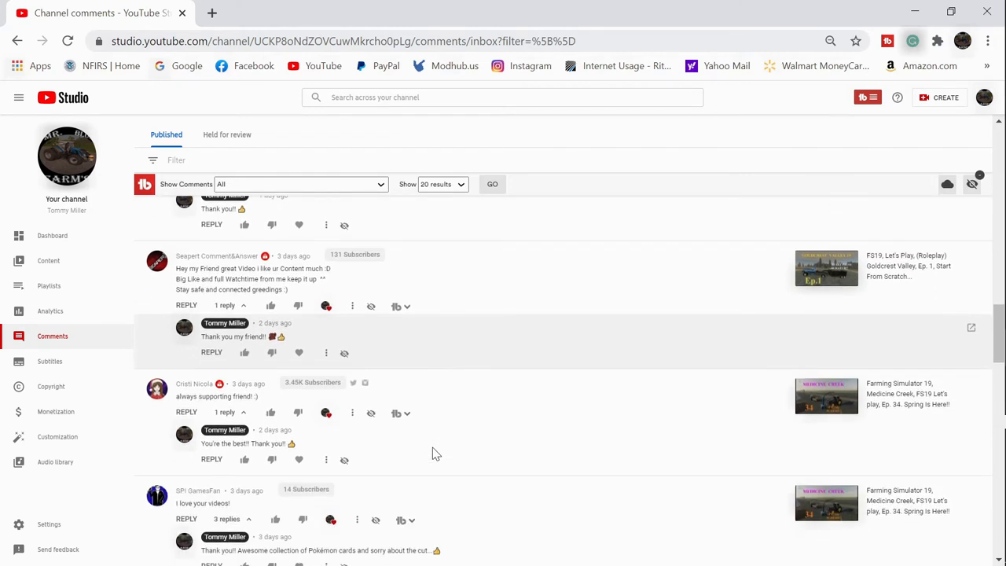
scroll("down", 3)
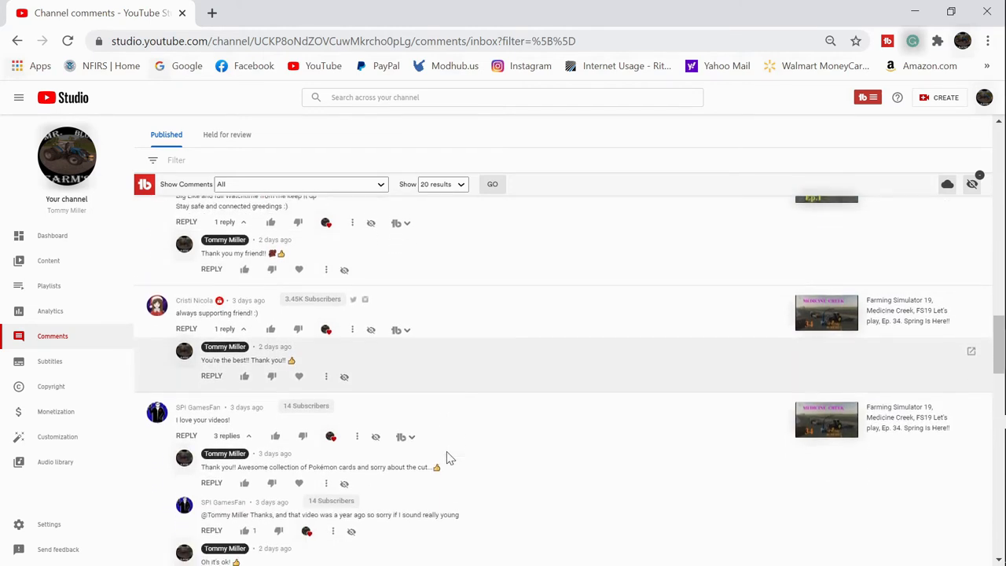
scroll("down", 3)
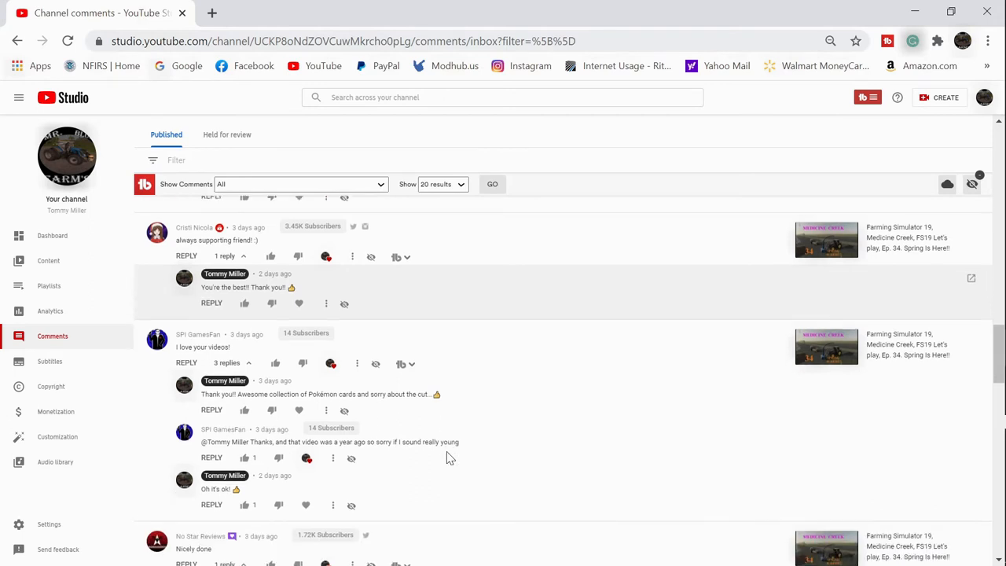
scroll("down", 3)
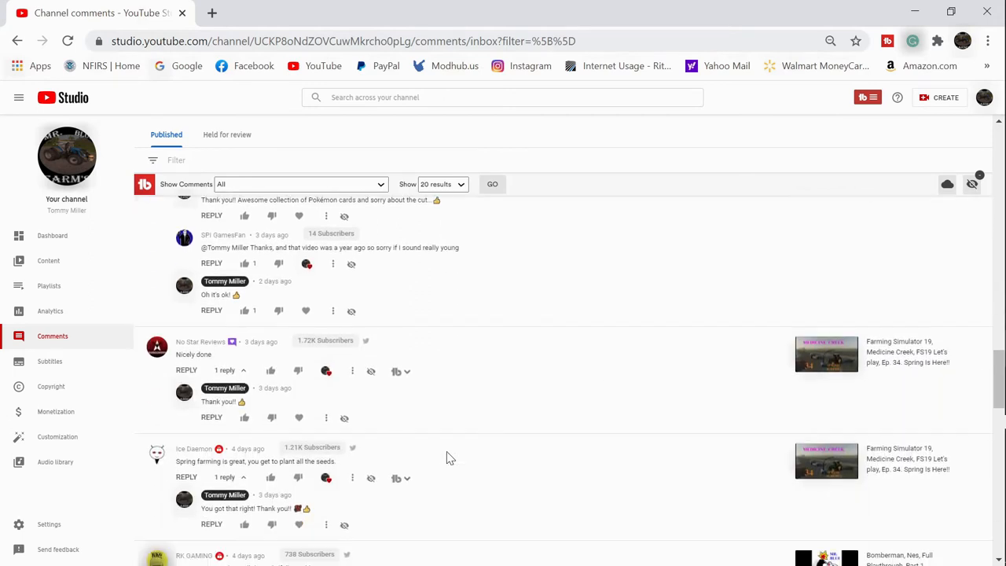
scroll("down", 3)
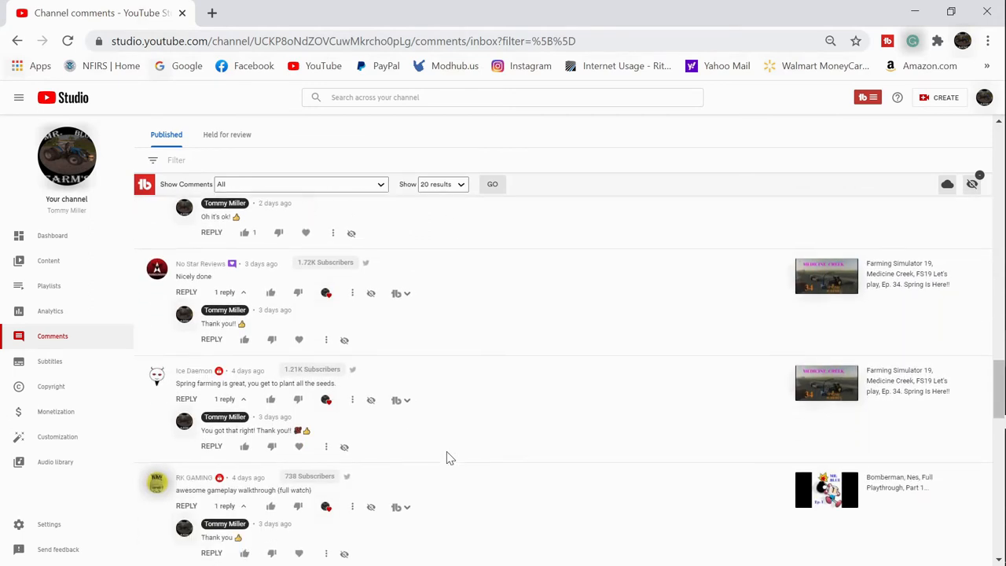
scroll("down", 3)
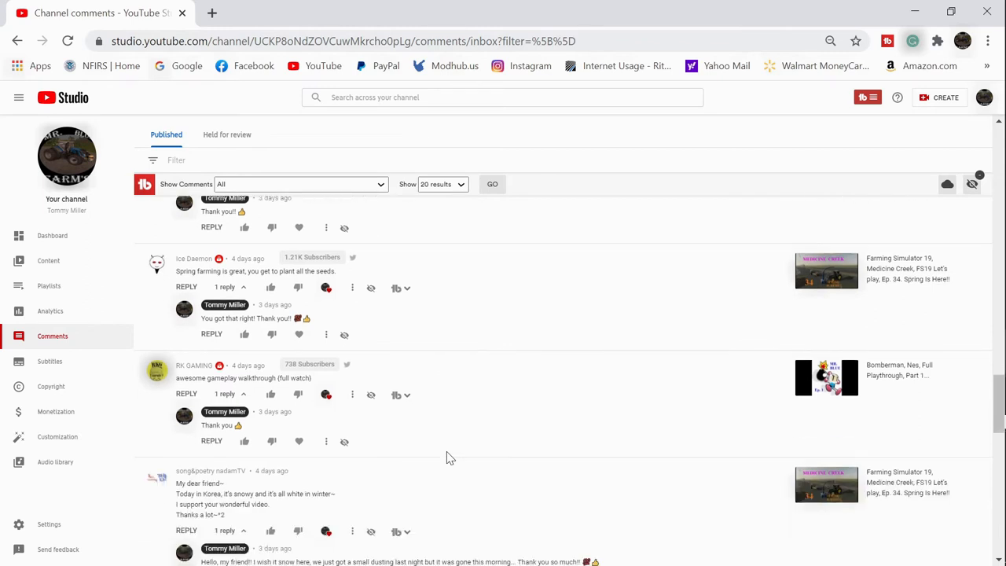
scroll("down", 3)
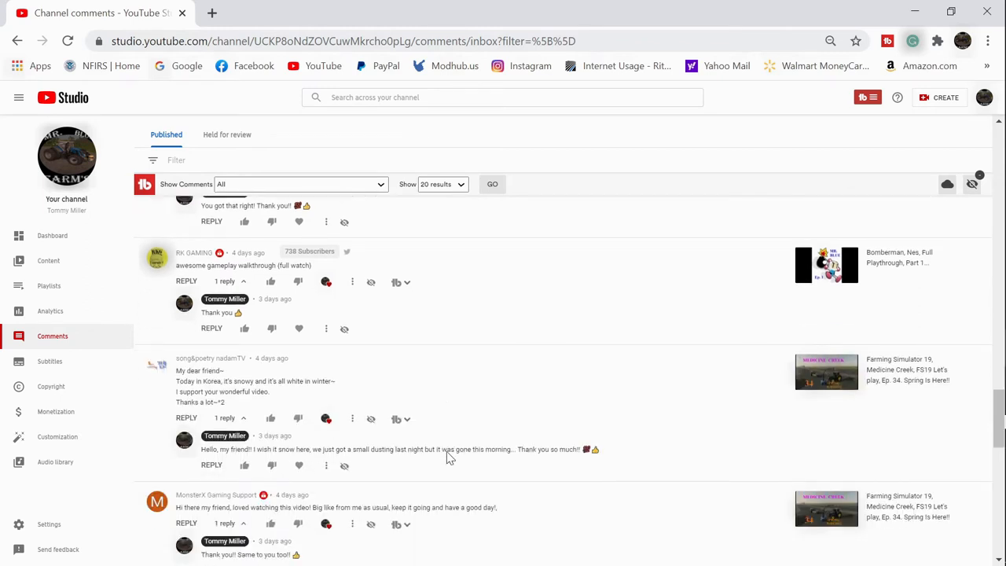
scroll("down", 3)
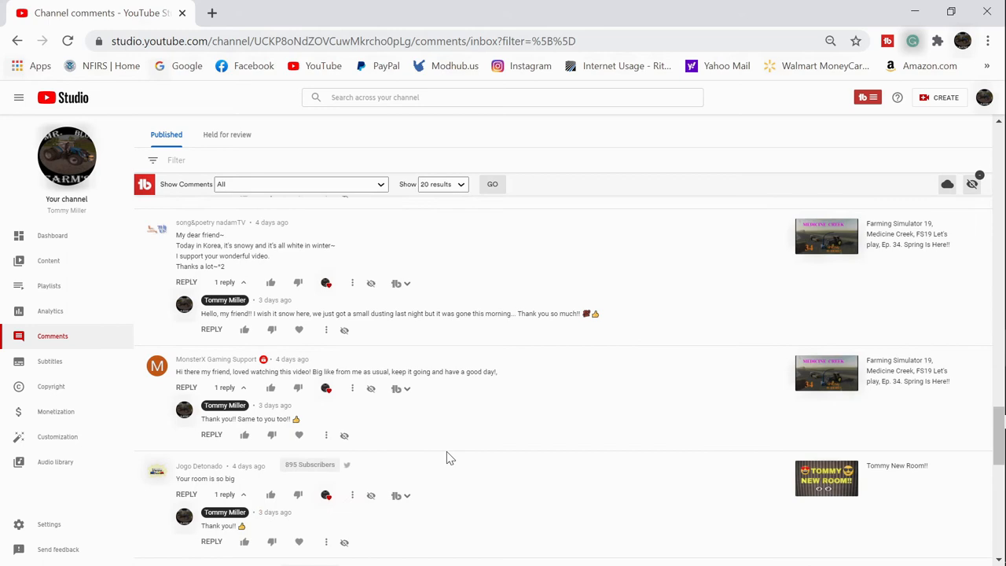
scroll("down", 3)
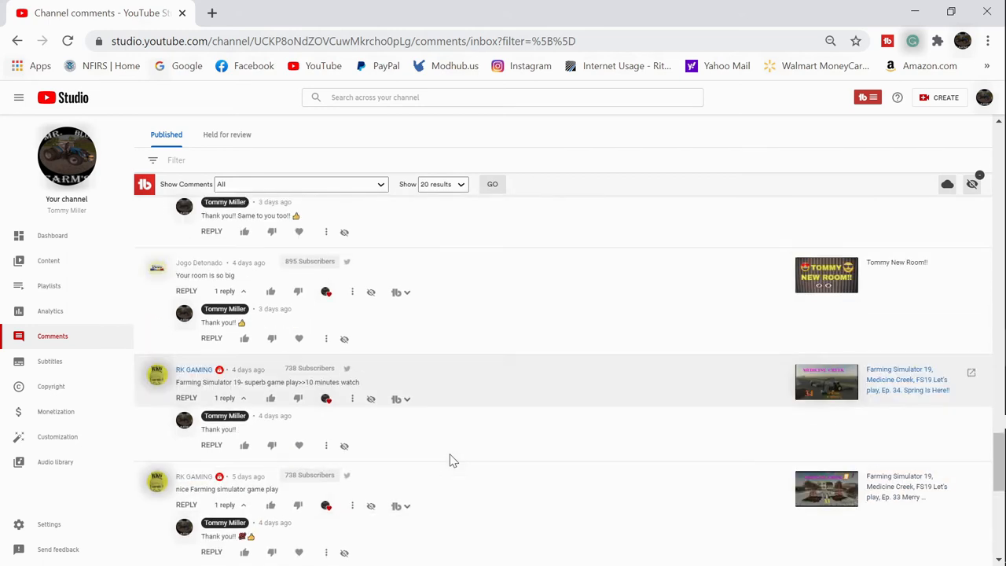
scroll("down", 3)
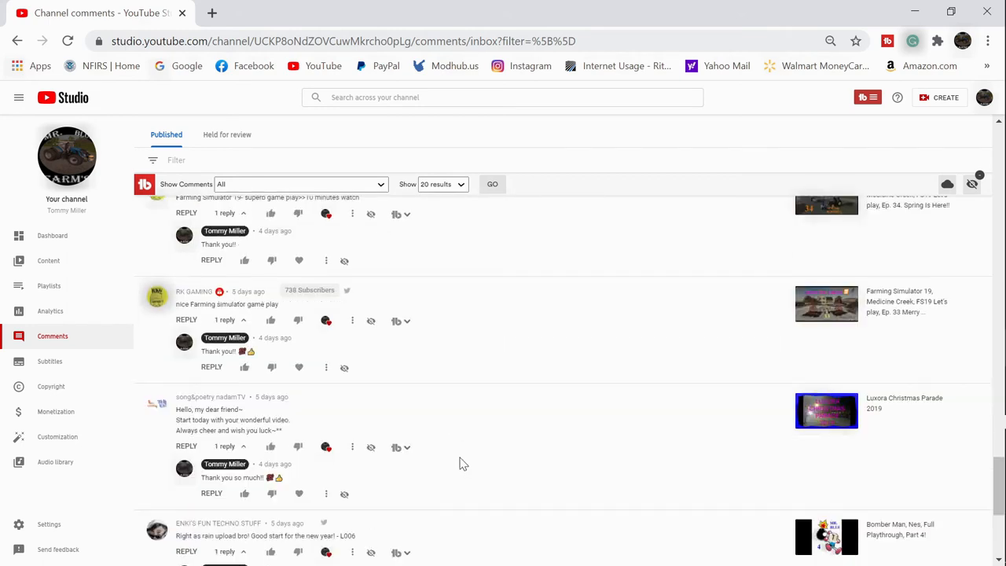
scroll("down", 3)
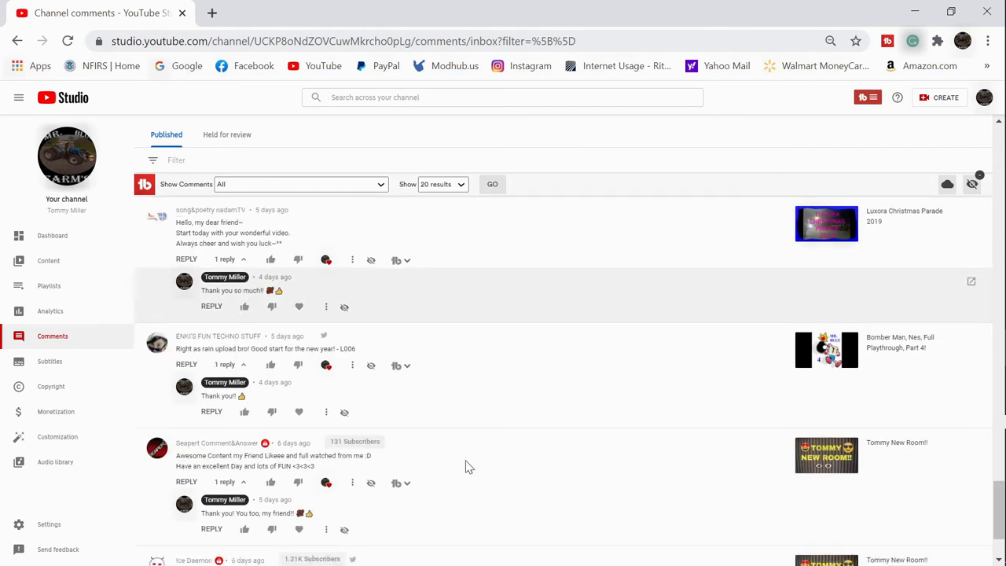
scroll("down", 3)
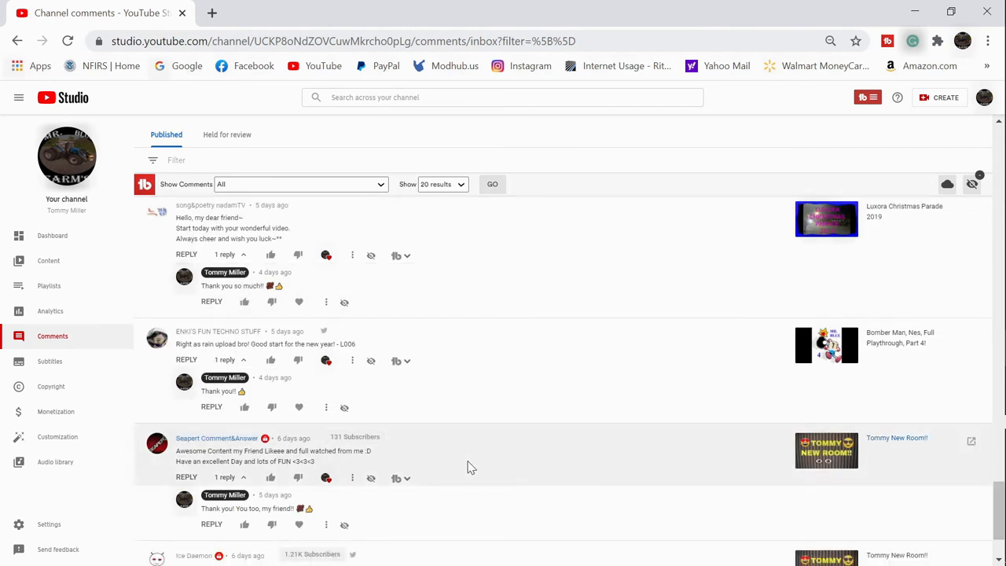
scroll("down", 3)
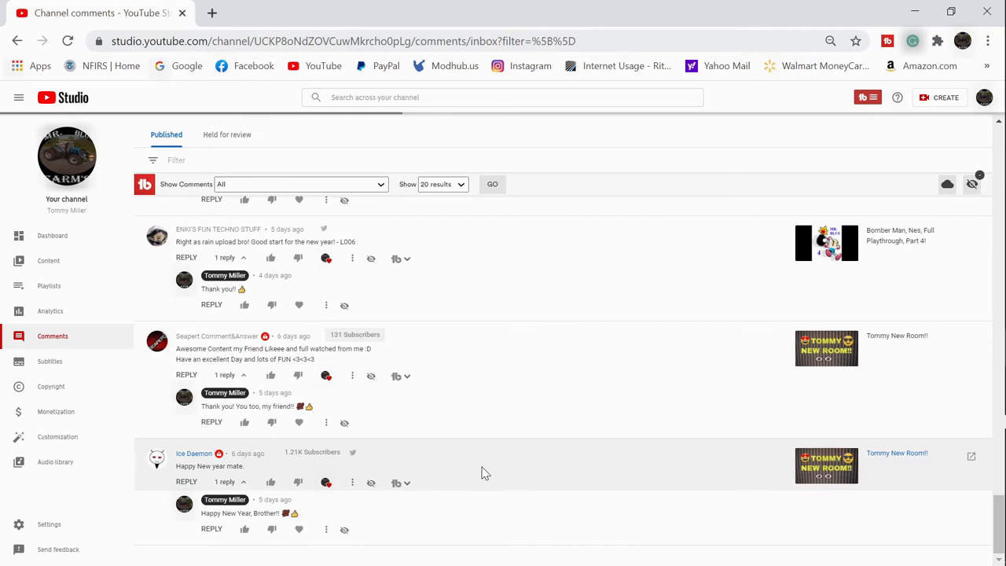
scroll("down", 3)
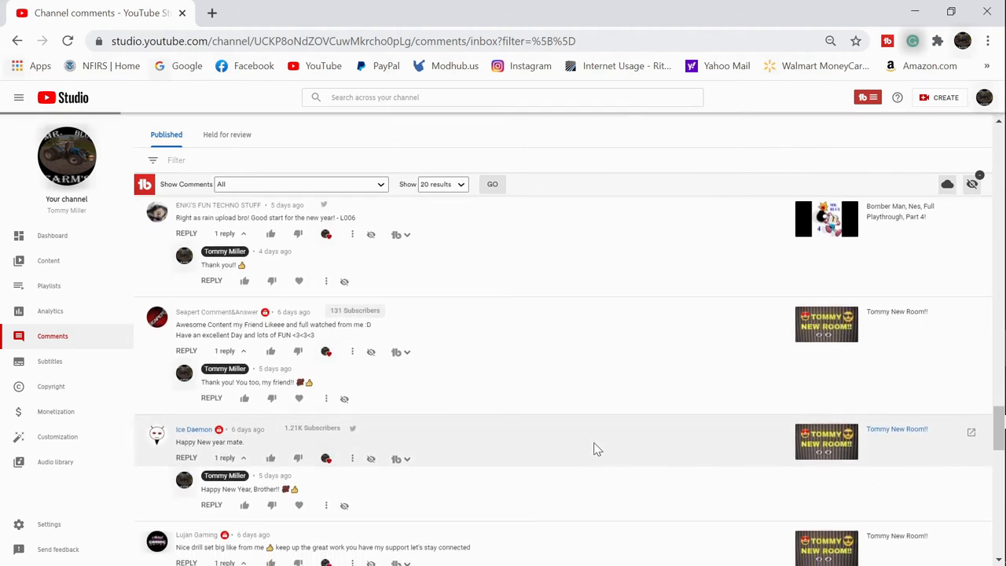
scroll("down", 3)
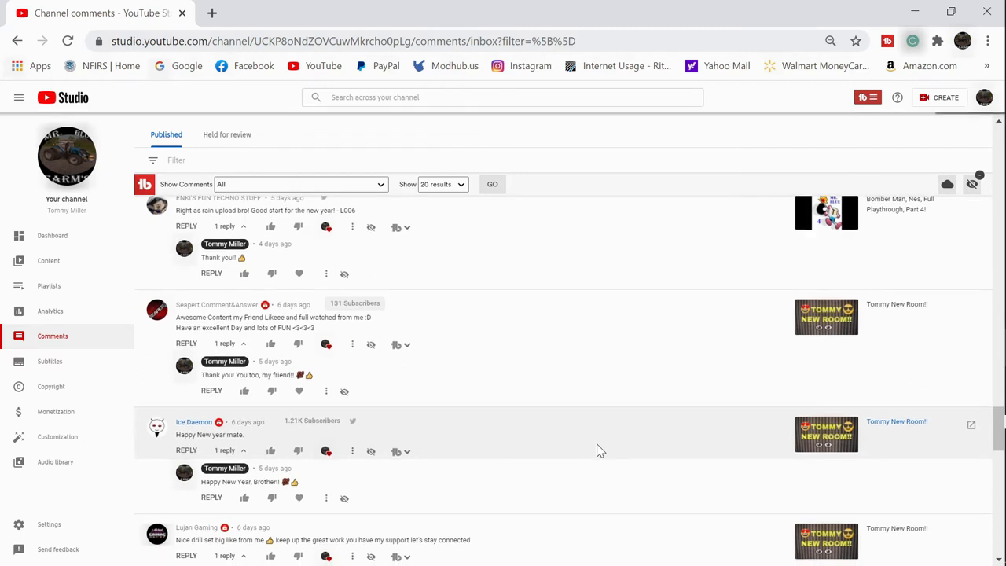
scroll("down", 3)
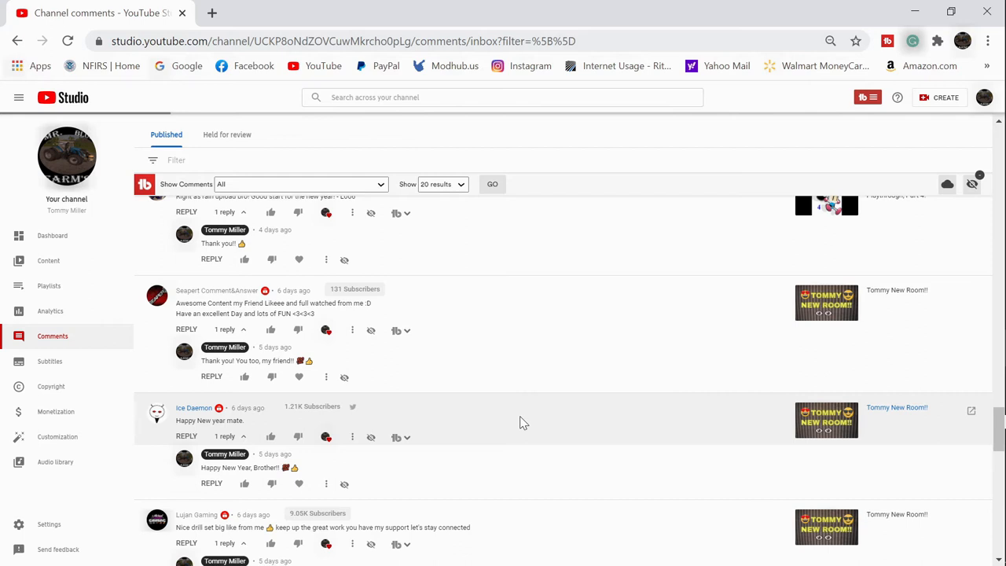
scroll("down", 3)
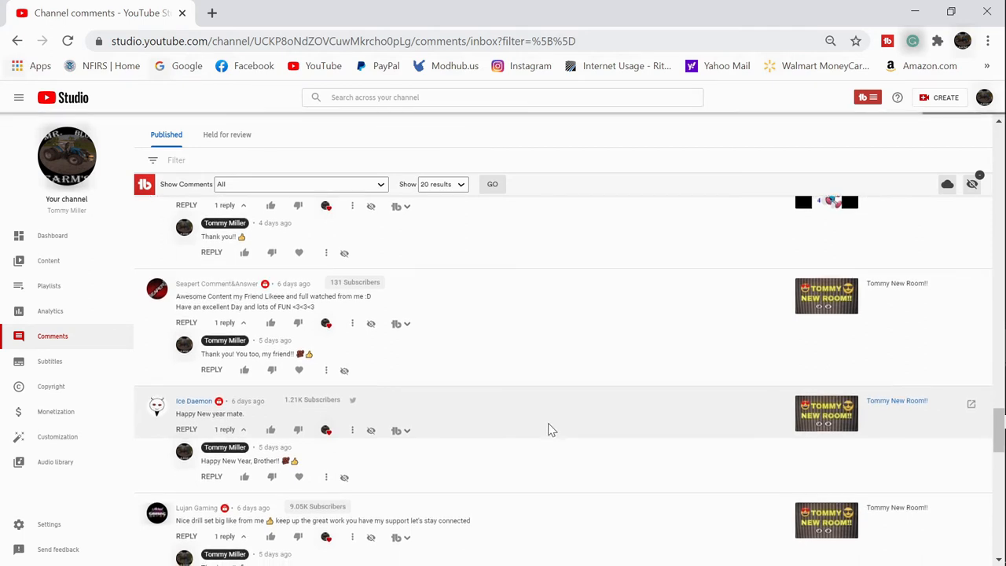
scroll("down", 3)
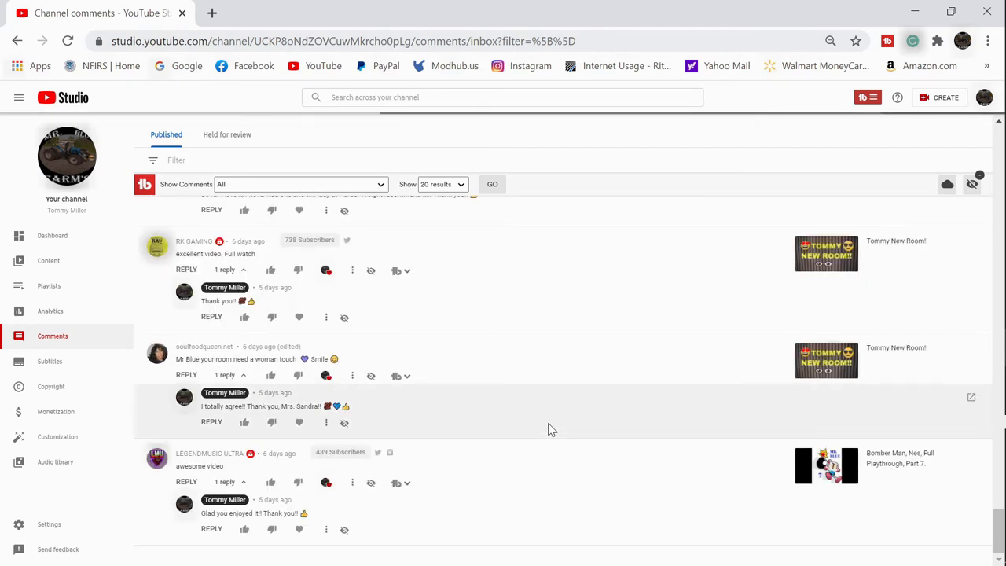
scroll("down", 3)
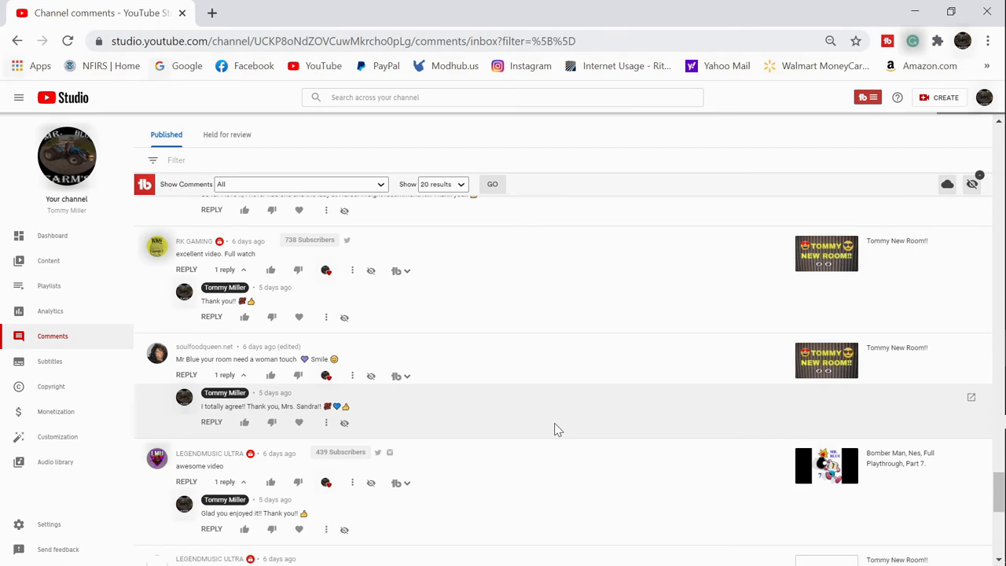
scroll("down", 3)
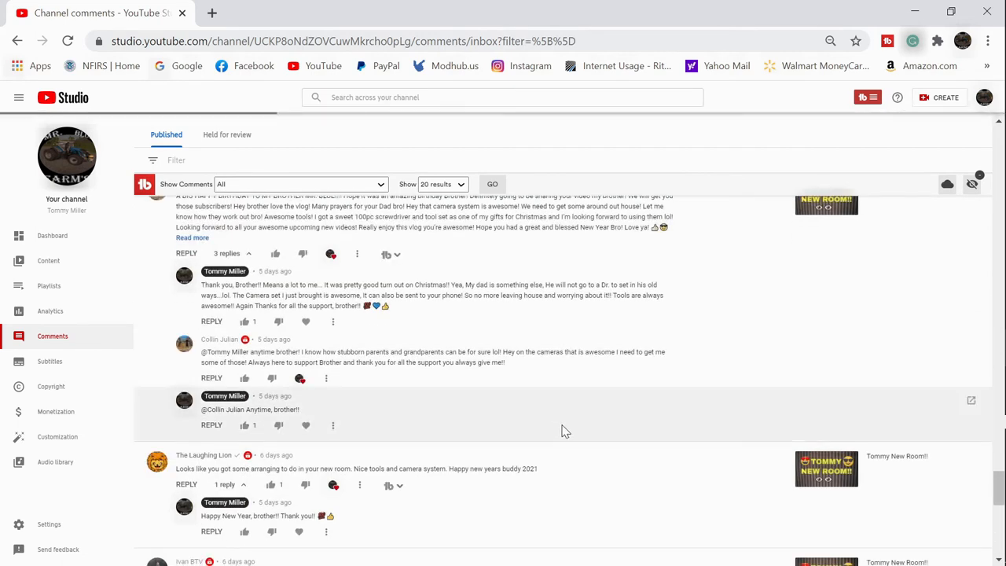
mouse_move(572, 431)
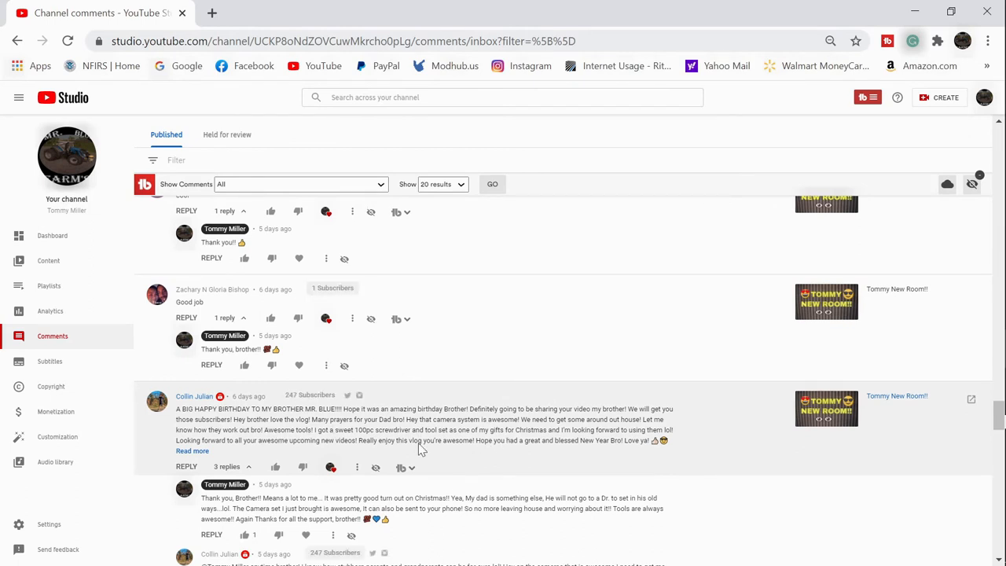
scroll("down", 3)
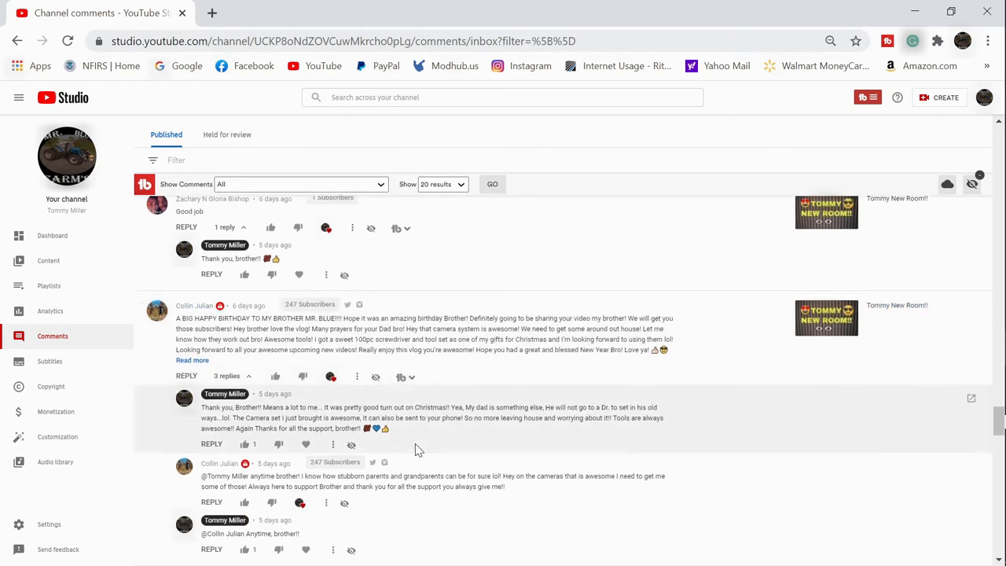
scroll("down", 3)
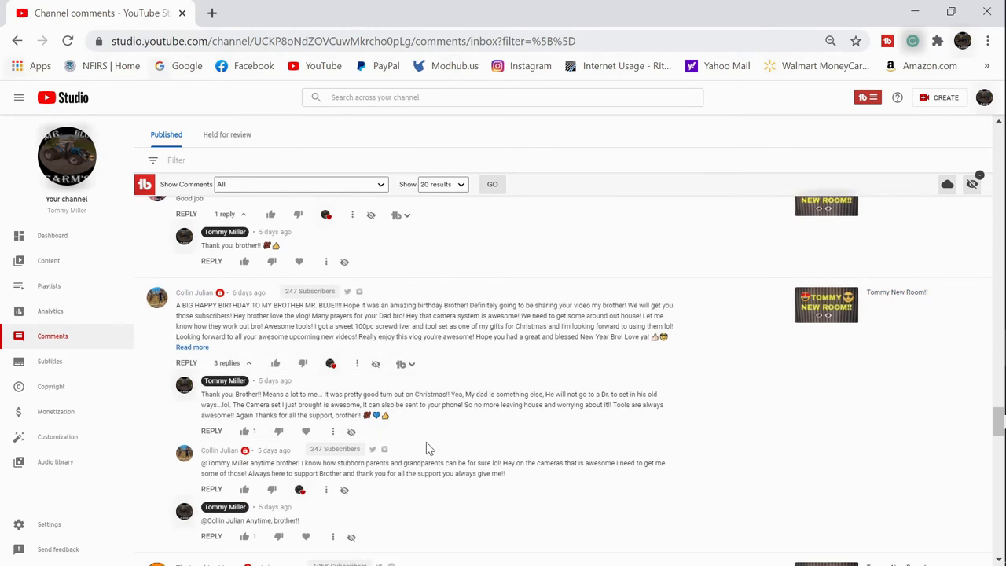
scroll("down", 3)
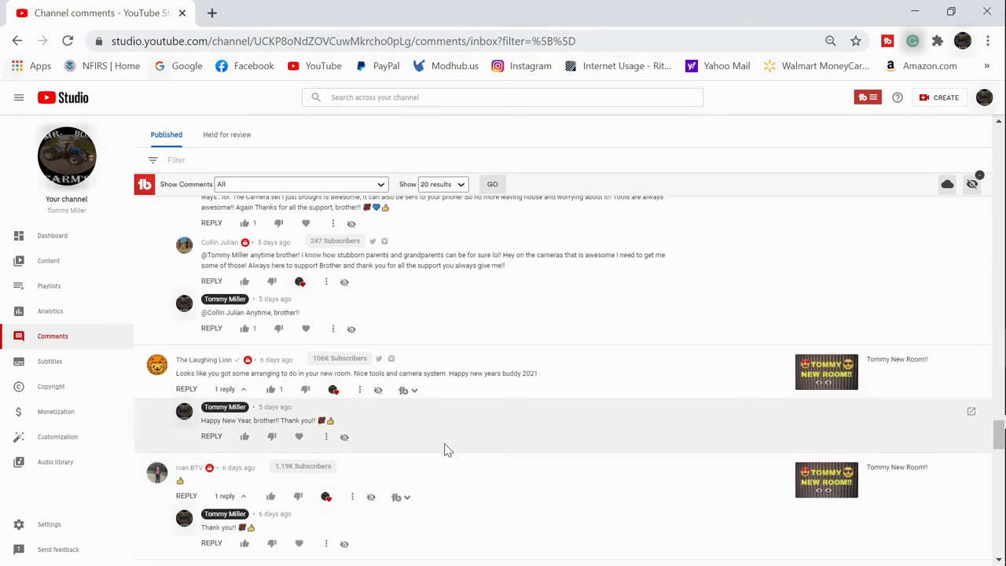
scroll("down", 3)
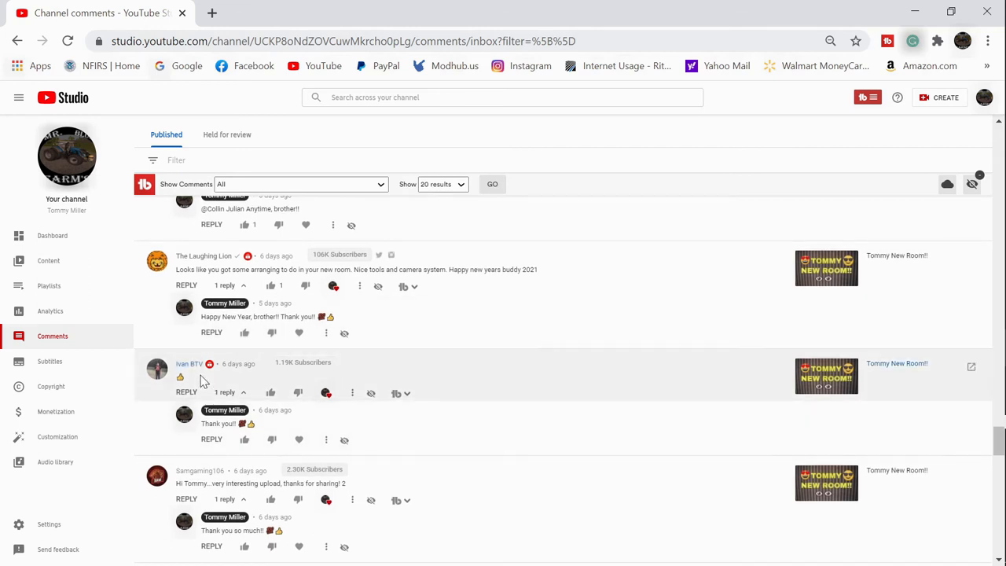
scroll("down", 3)
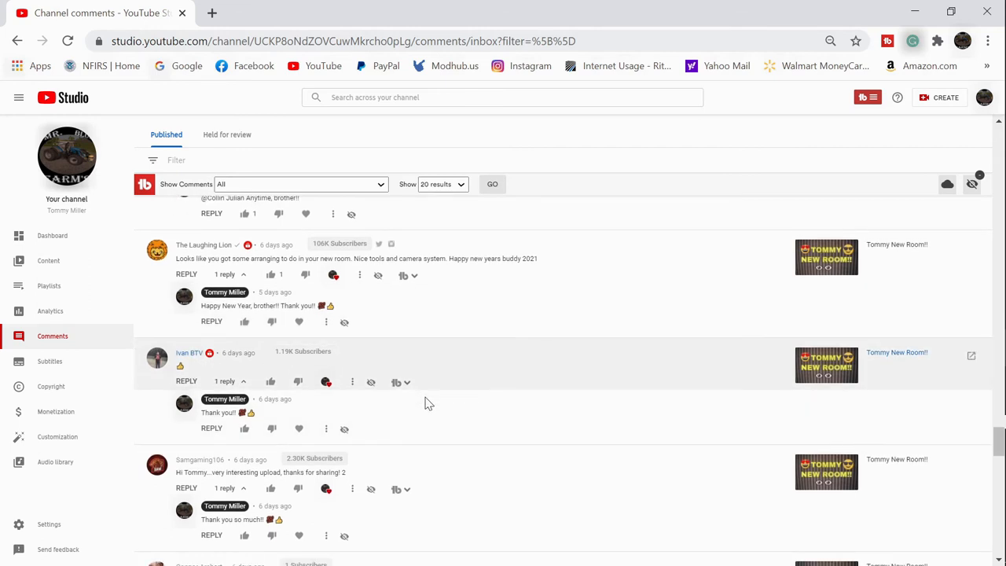
scroll("down", 3)
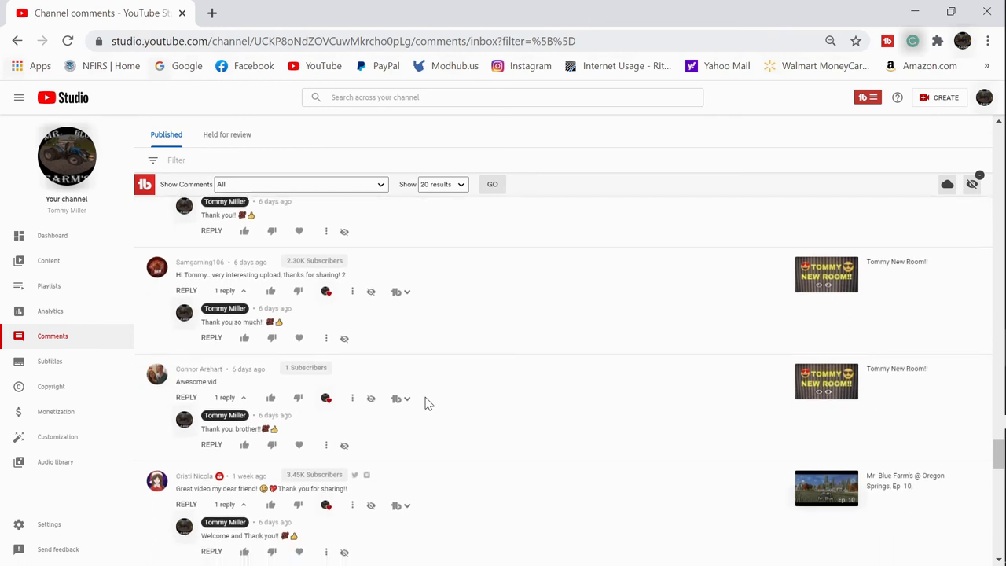
scroll("down", 3)
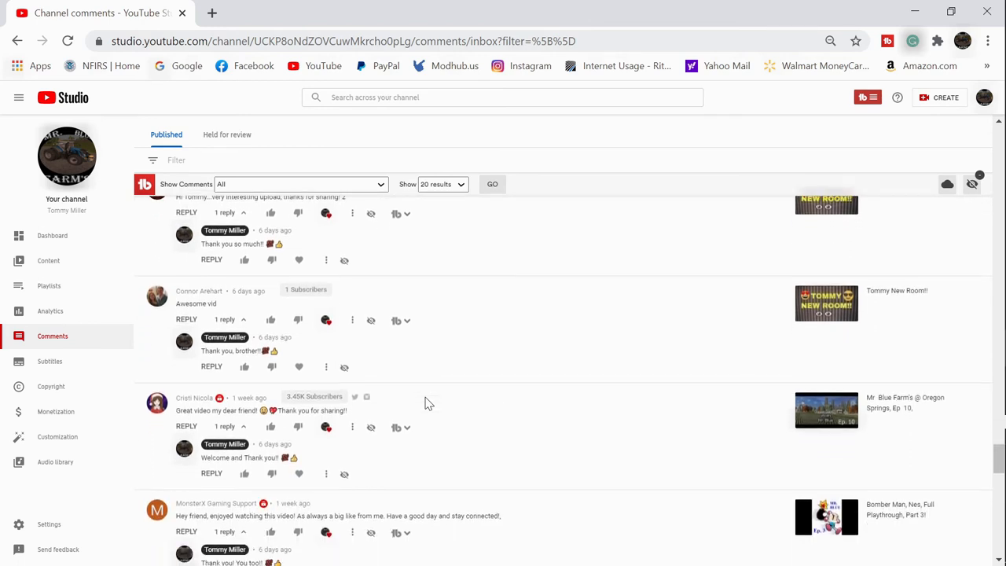
scroll("down", 3)
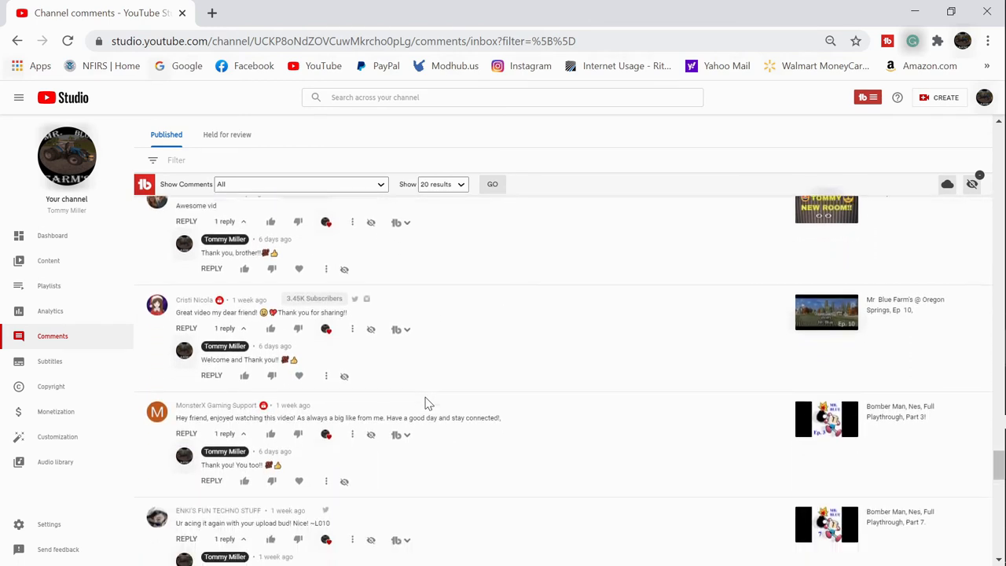
scroll("down", 3)
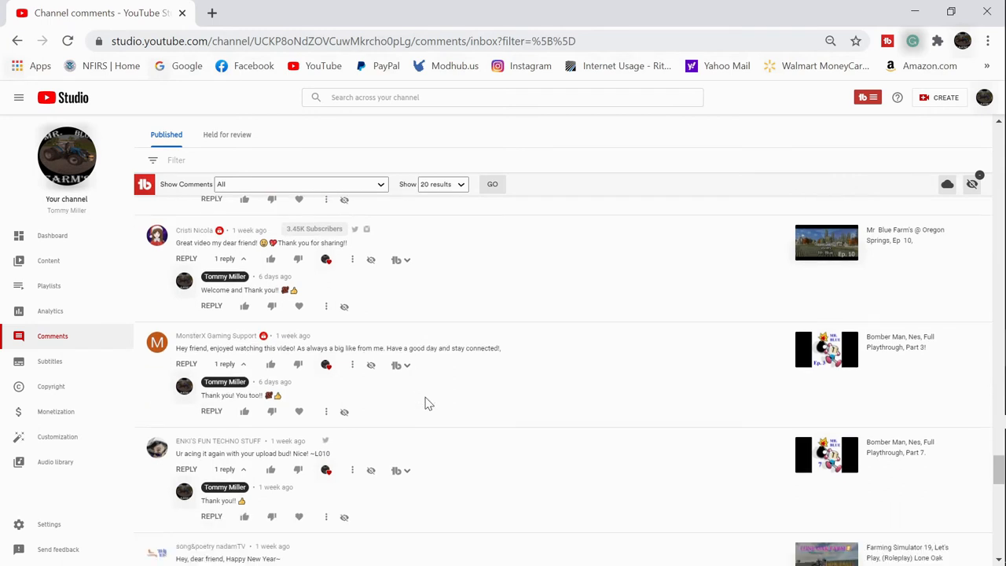
scroll("down", 3)
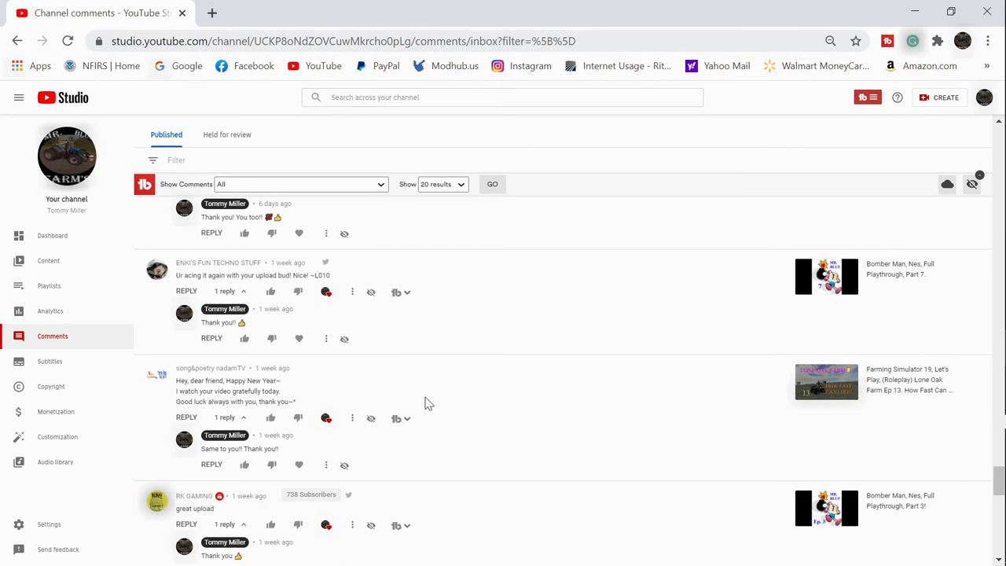
scroll("down", 3)
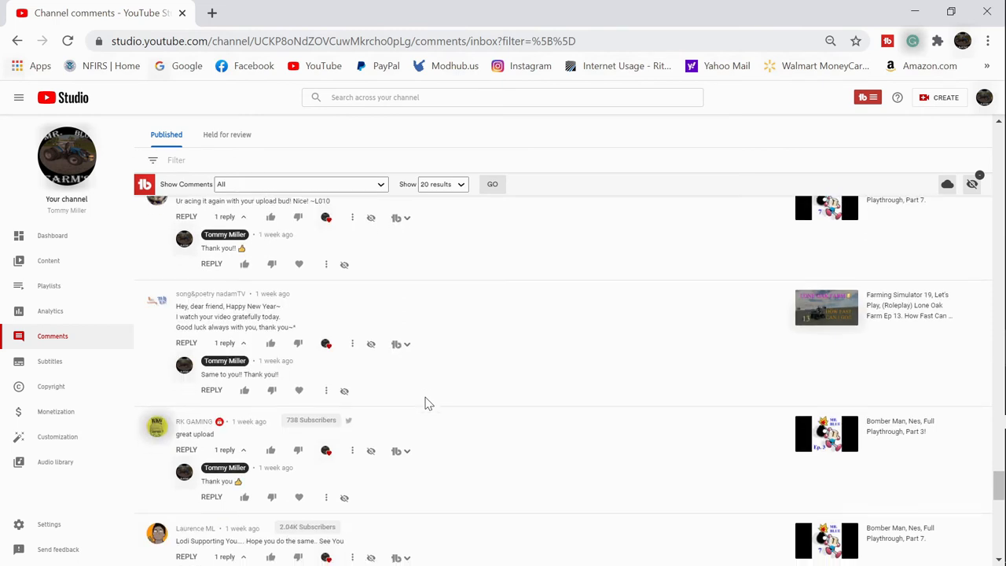
scroll("down", 3)
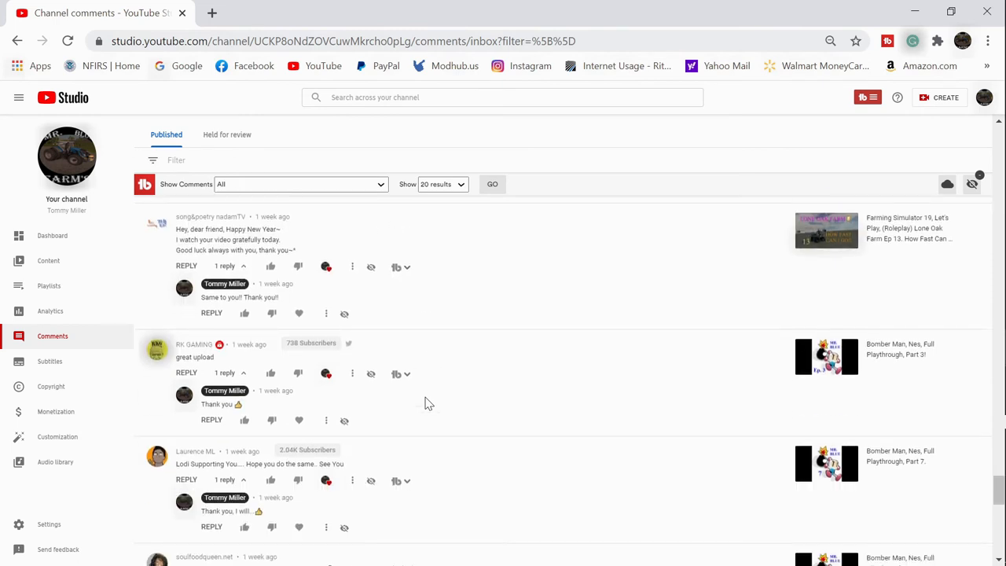
scroll("down", 3)
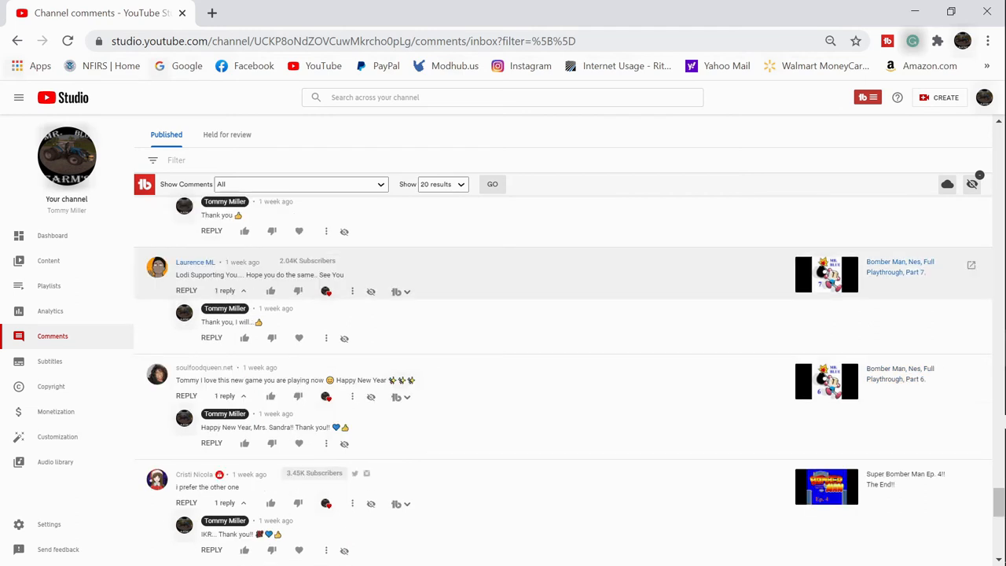
scroll("down", 3)
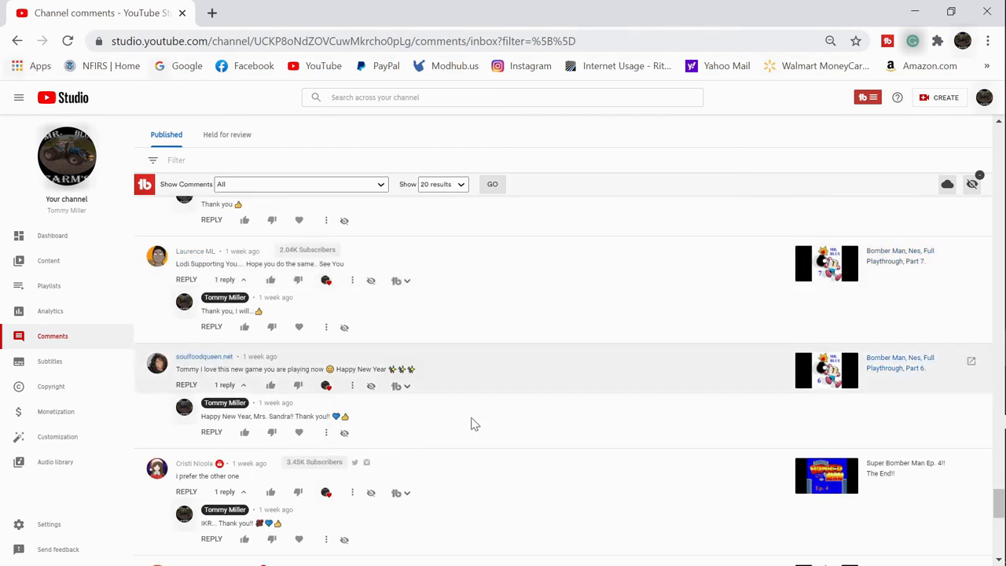
scroll("down", 3)
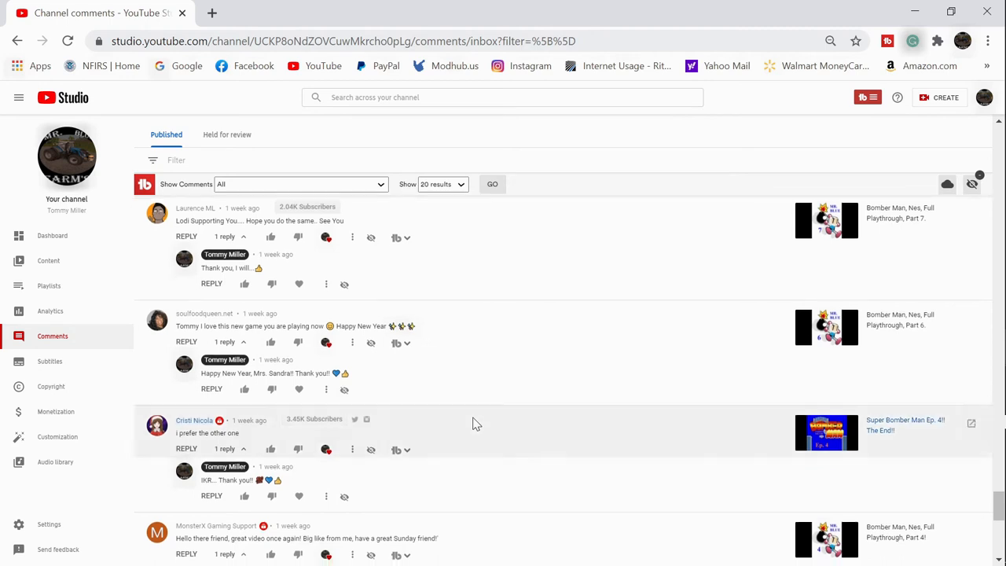
scroll("down", 3)
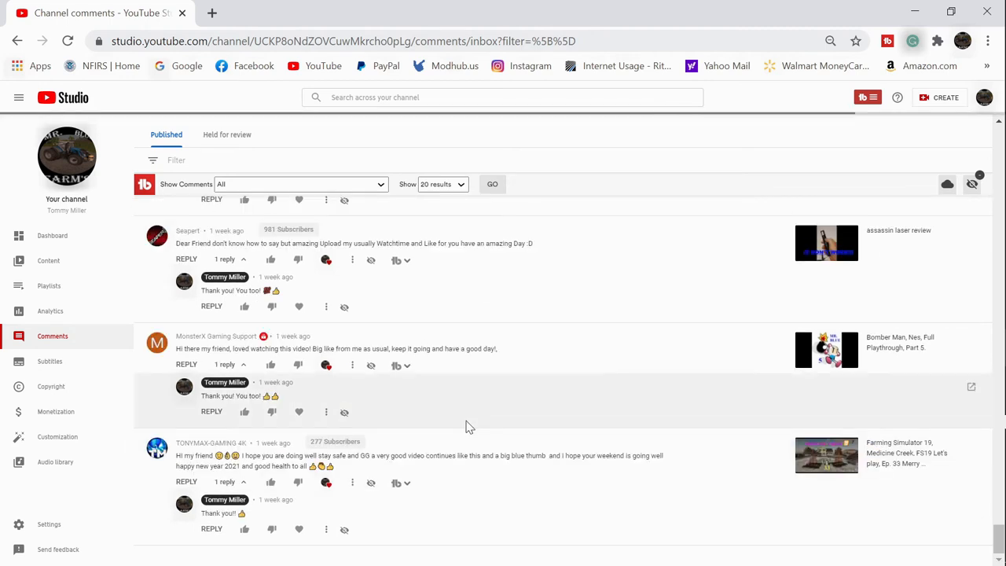
scroll("down", 3)
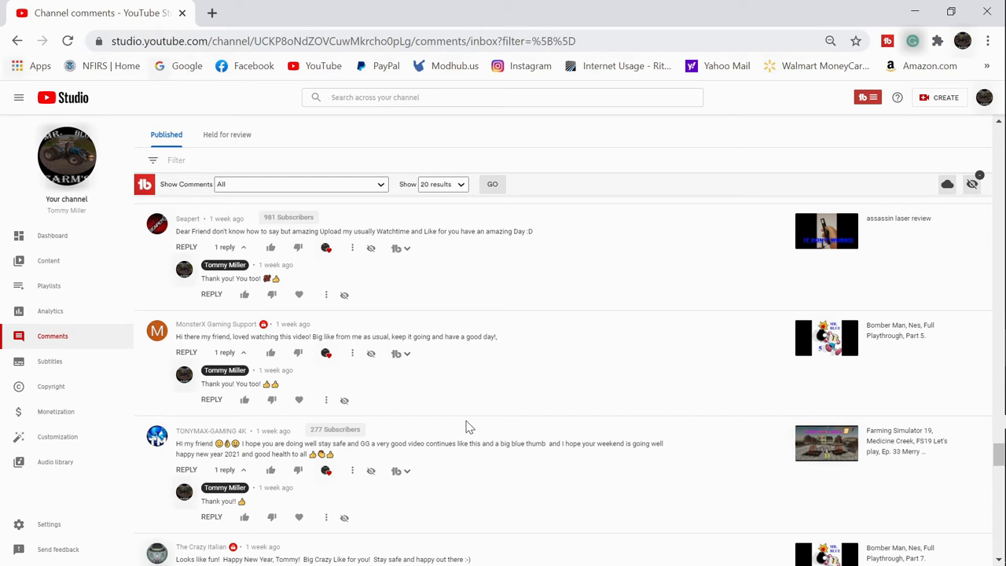
mouse_move(506, 427)
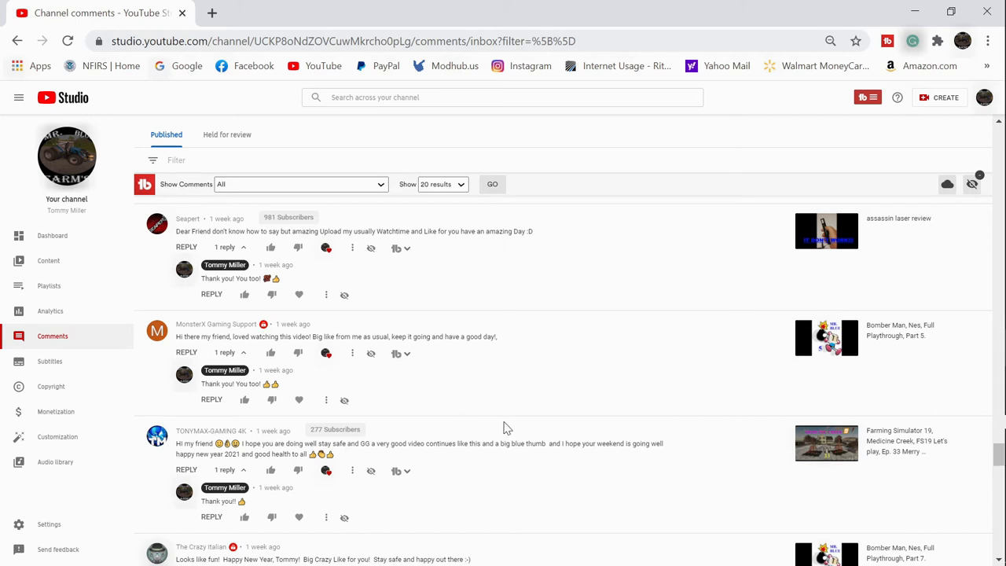
scroll("down", 3)
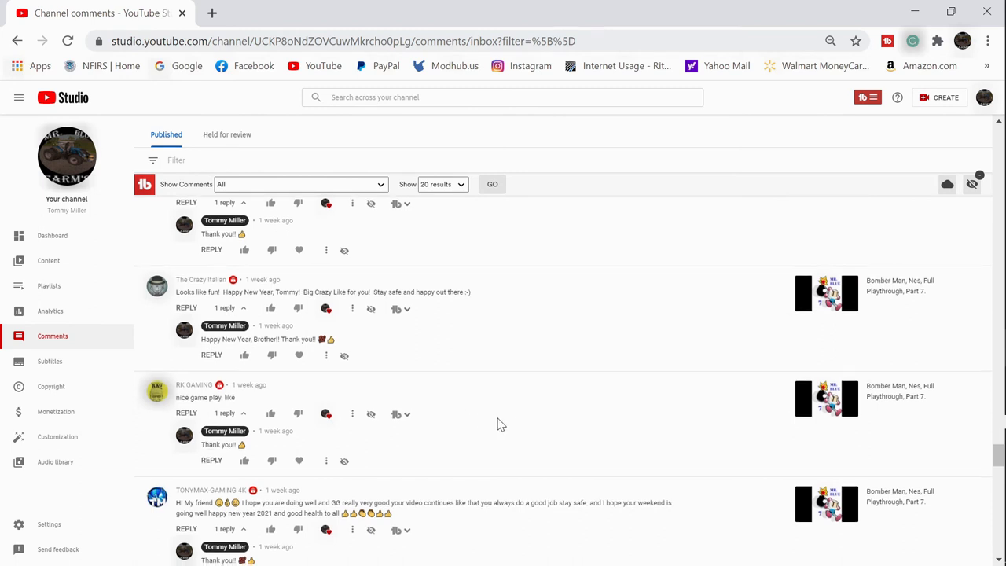
scroll("down", 3)
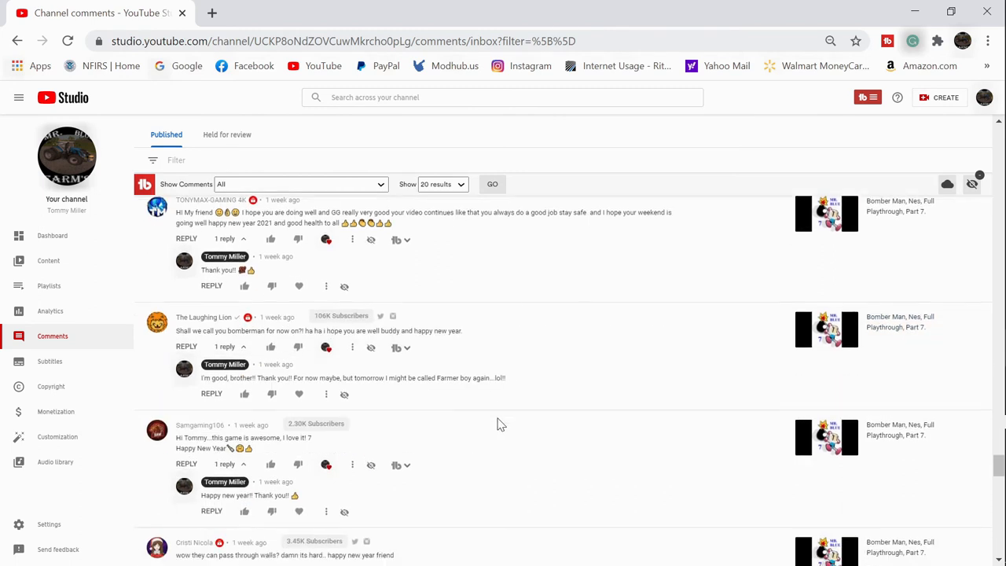
scroll("down", 3)
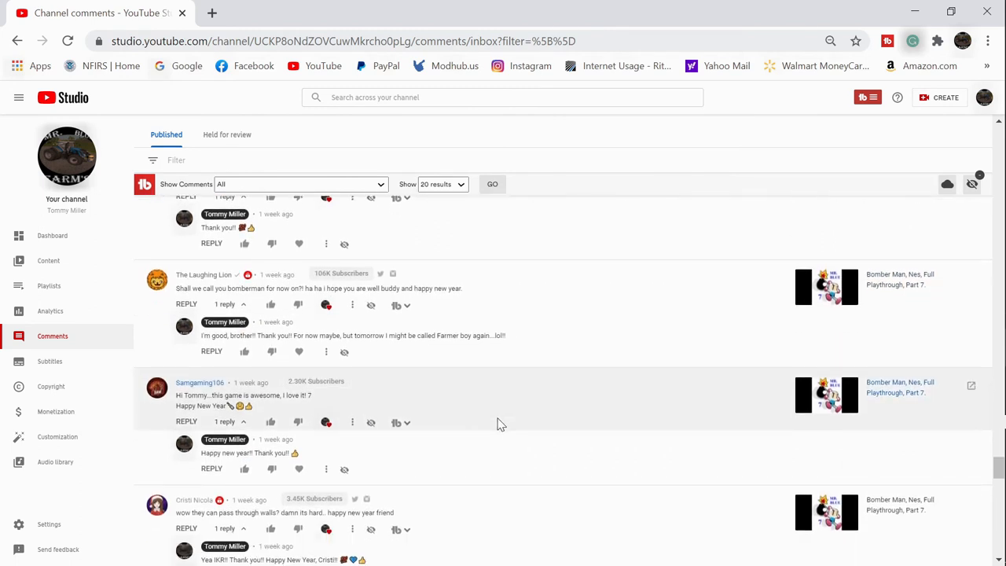
scroll("down", 3)
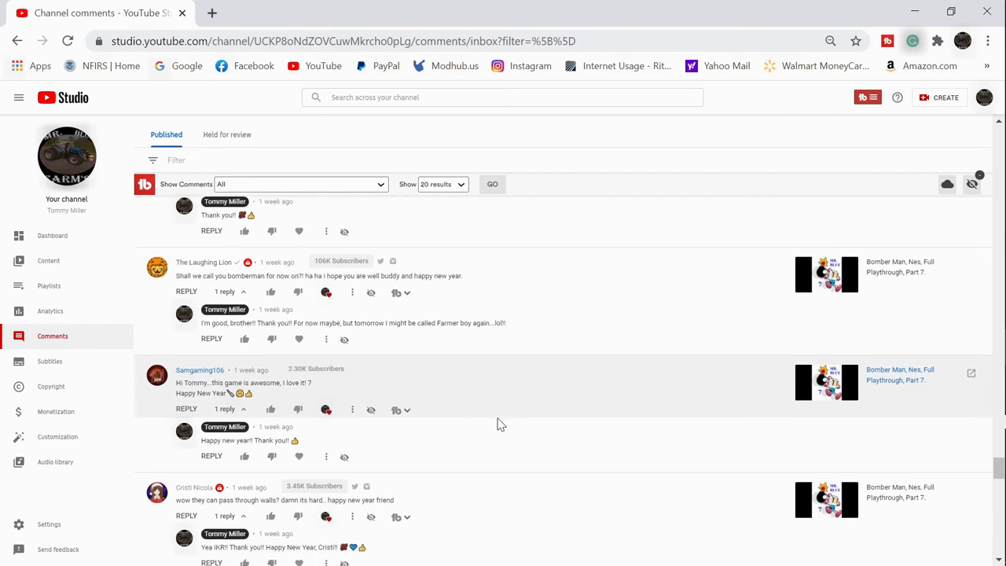
scroll("down", 3)
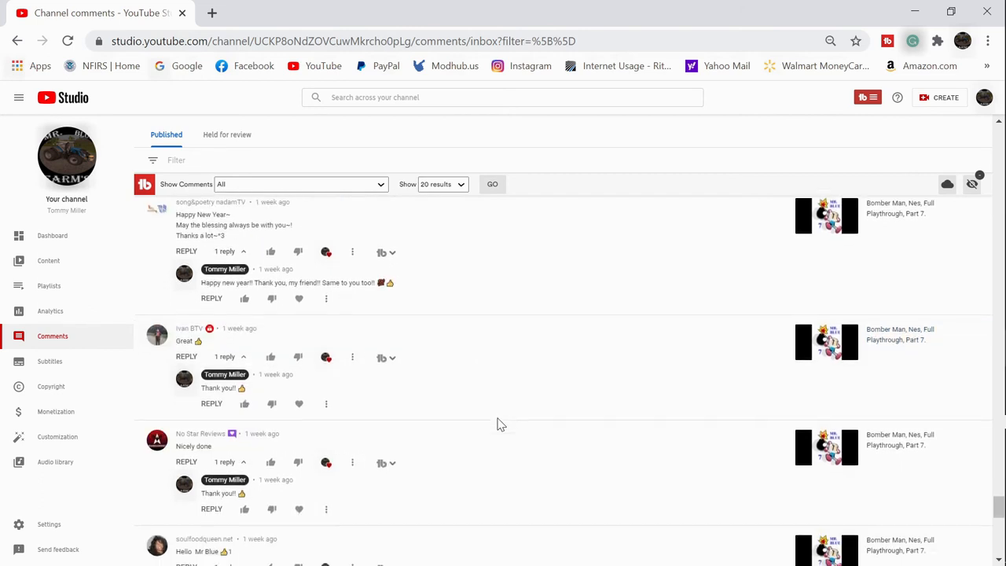
scroll("up", 3)
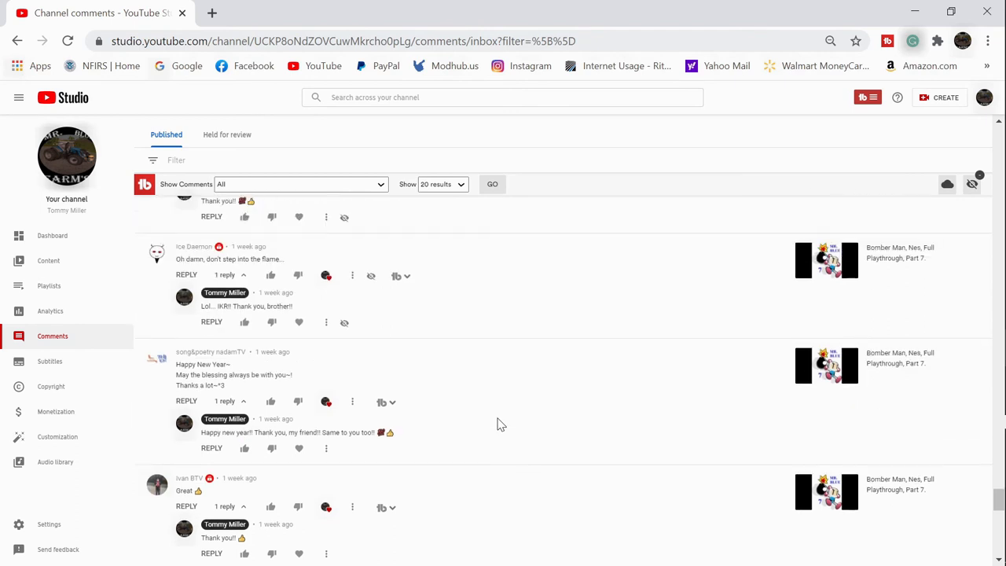
scroll("down", 3)
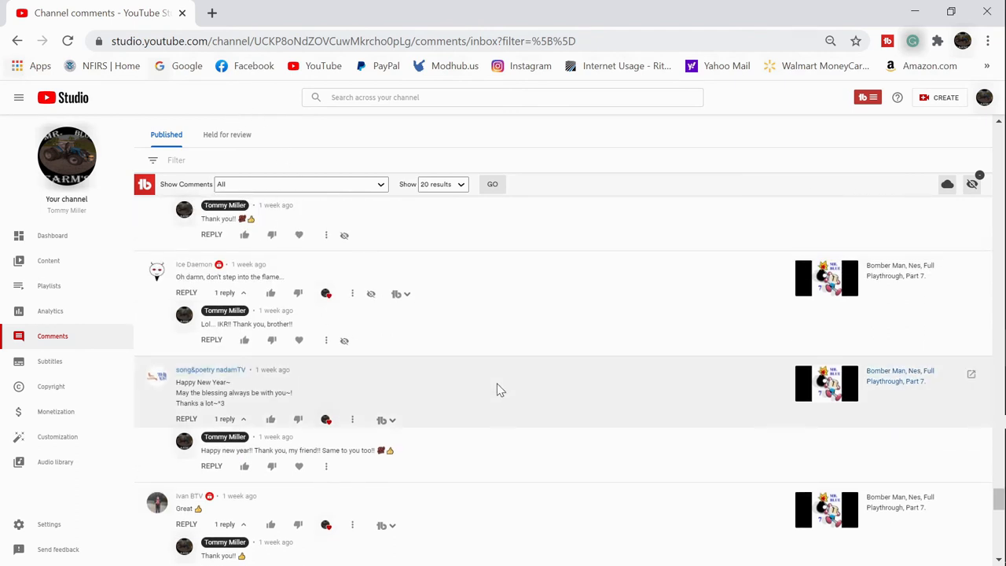
mouse_move(780, 109)
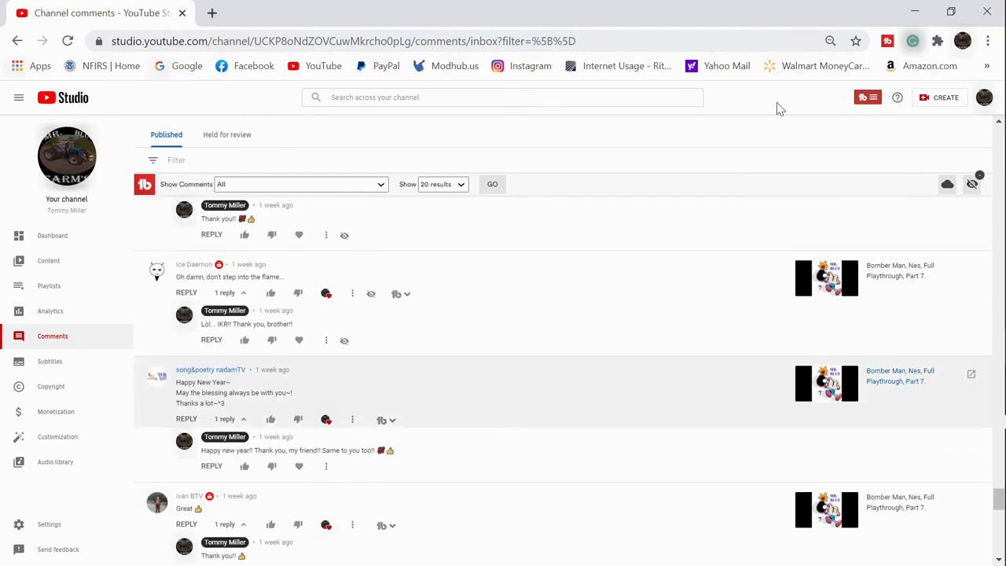
scroll("down", 3)
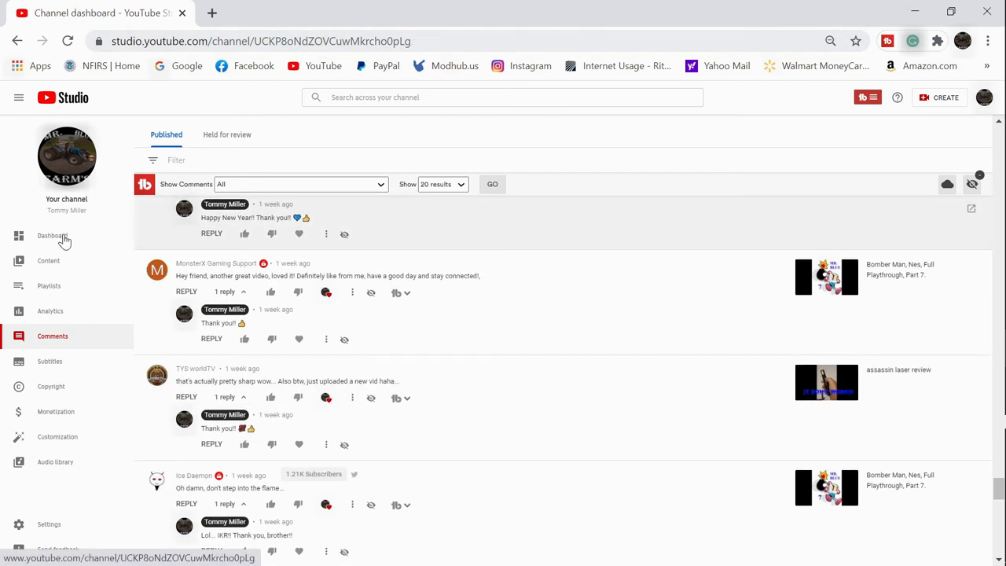
Return to the channel dashboard showing 599 subscribers, analytics, latest comments and recent subscribers
left_click(52, 236)
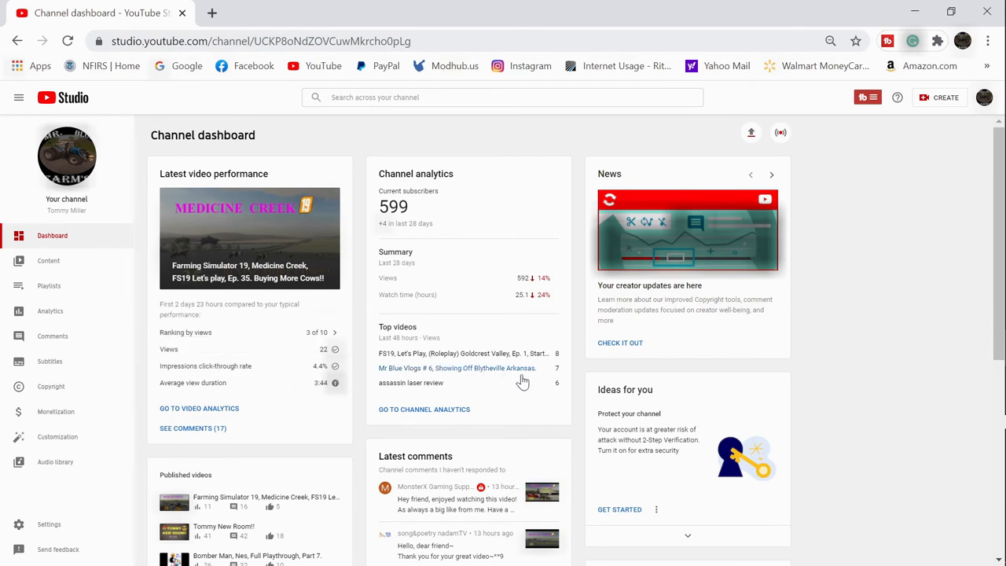
mouse_move(321, 403)
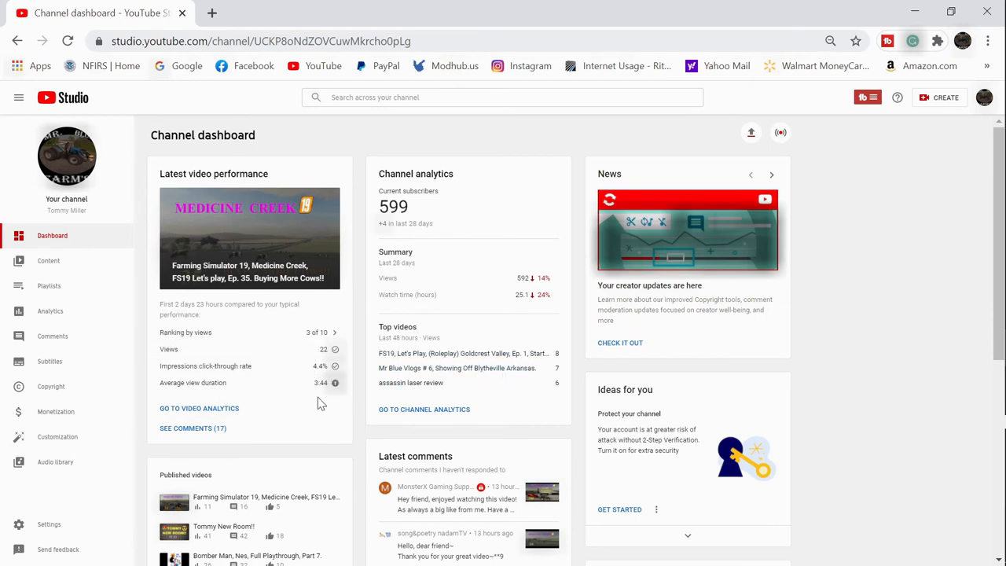
mouse_move(336, 401)
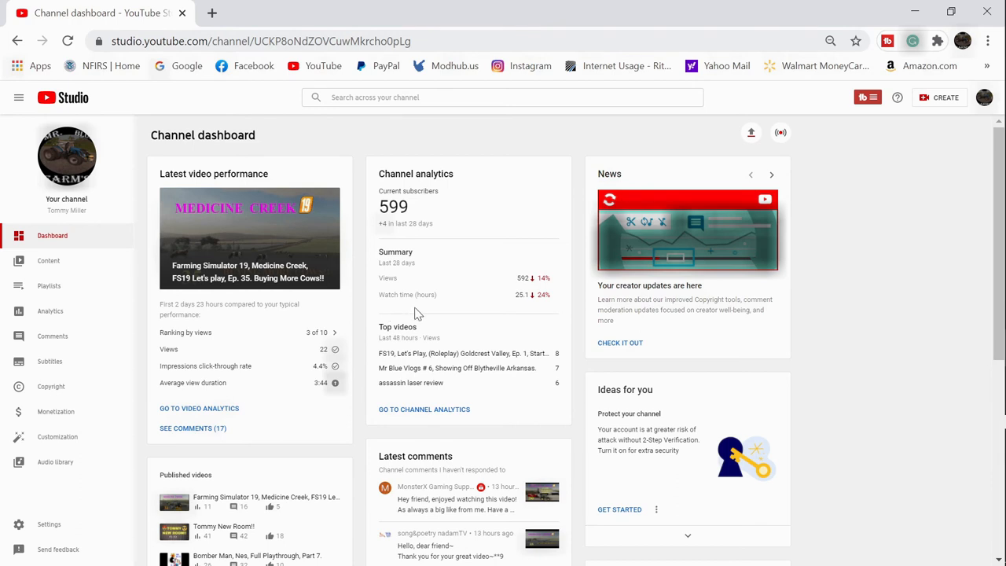
mouse_move(549, 305)
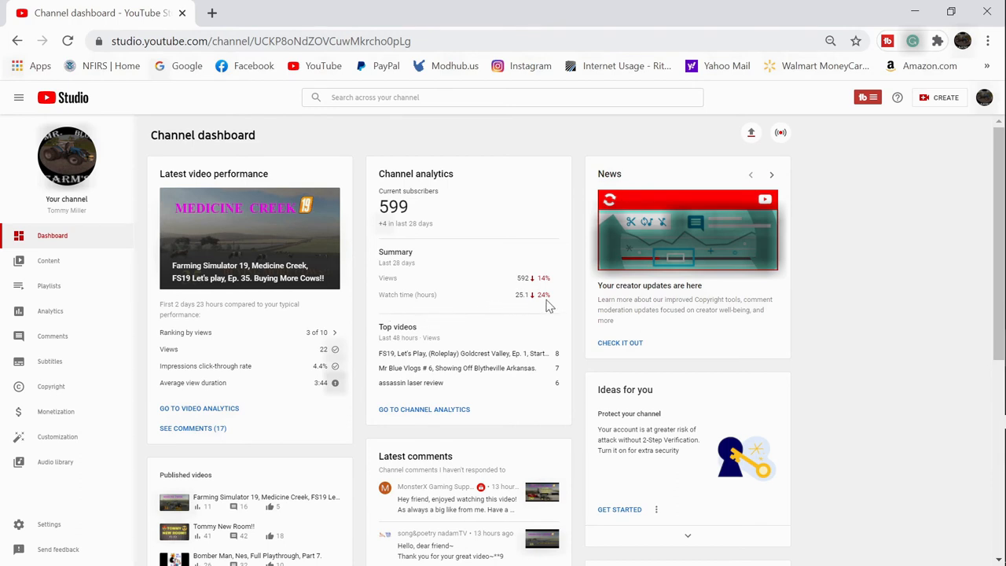
mouse_move(464, 338)
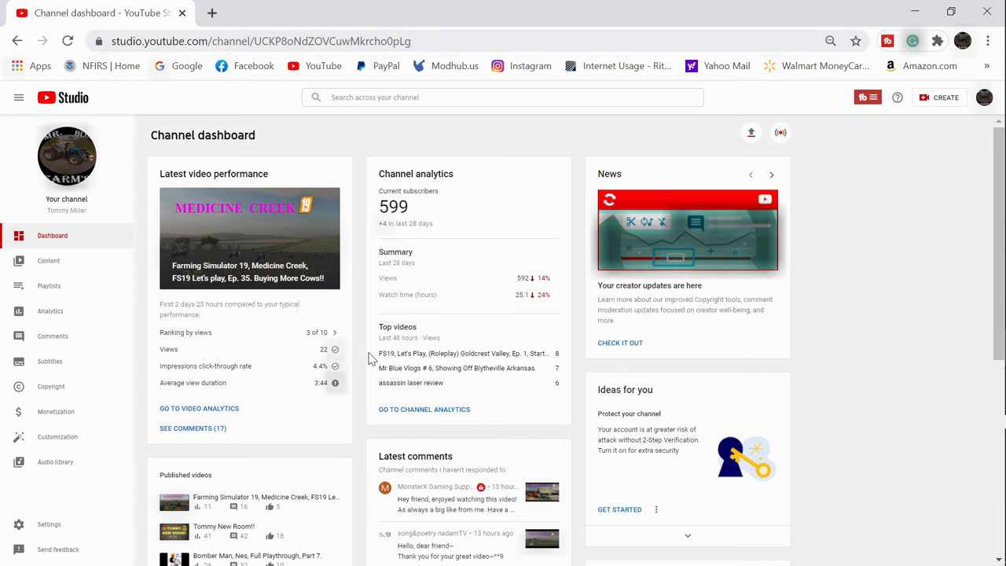
mouse_move(409, 352)
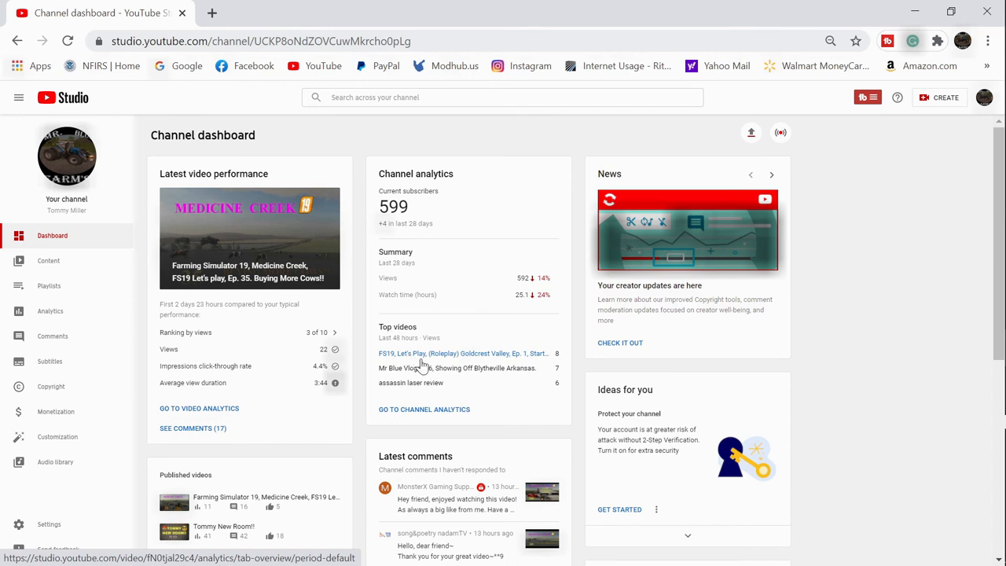
mouse_move(594, 405)
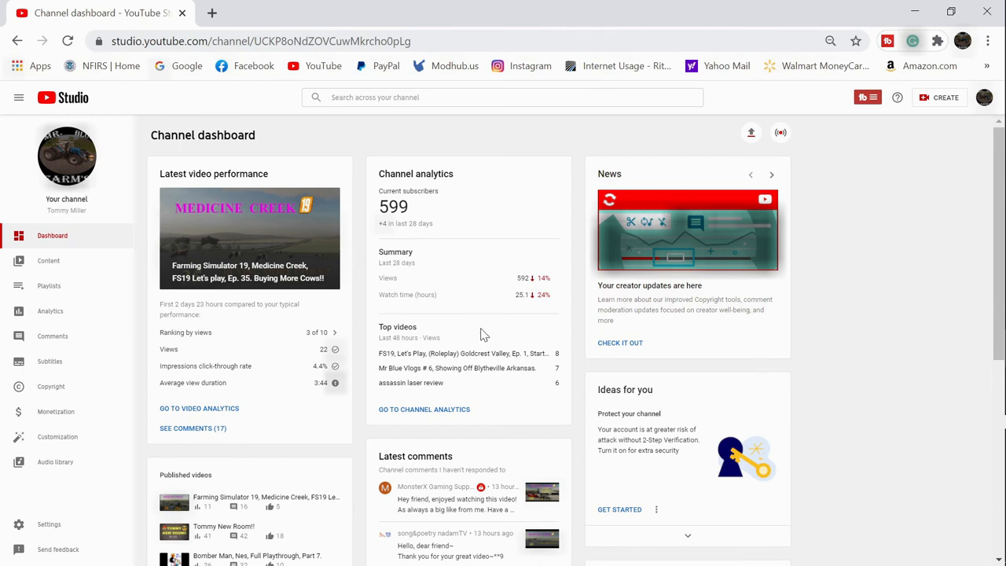
scroll("down", 3)
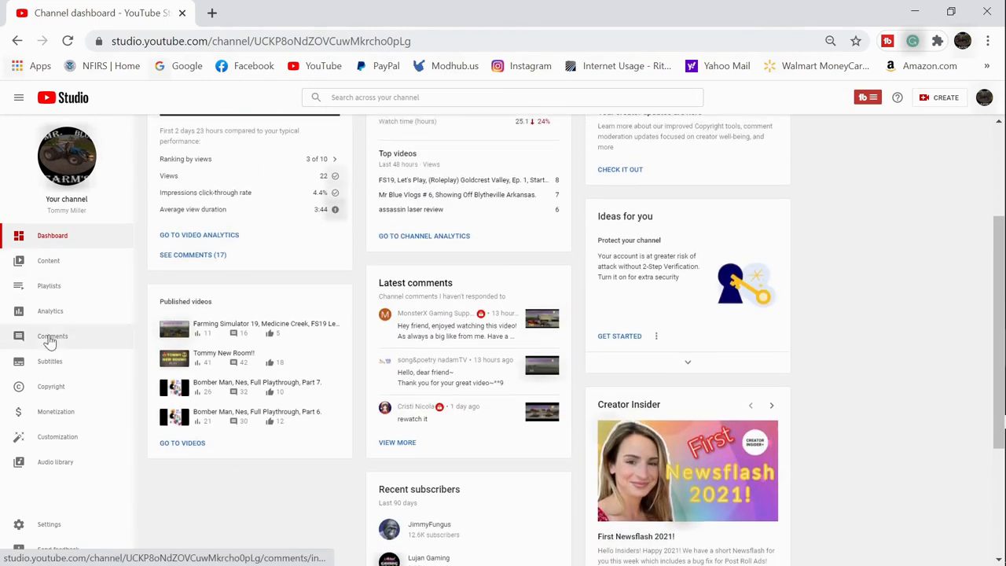
left_click(52, 336)
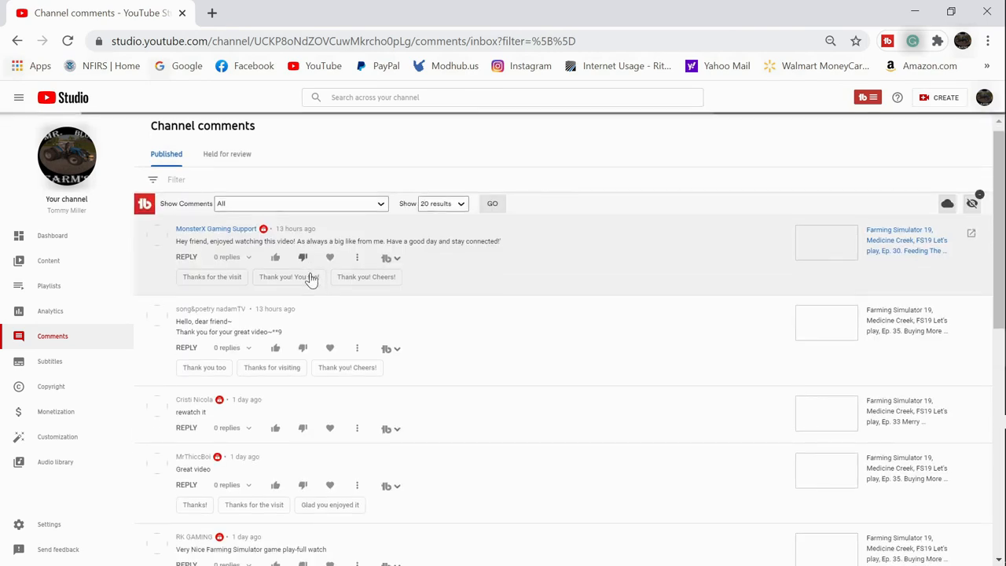
scroll("down", 3)
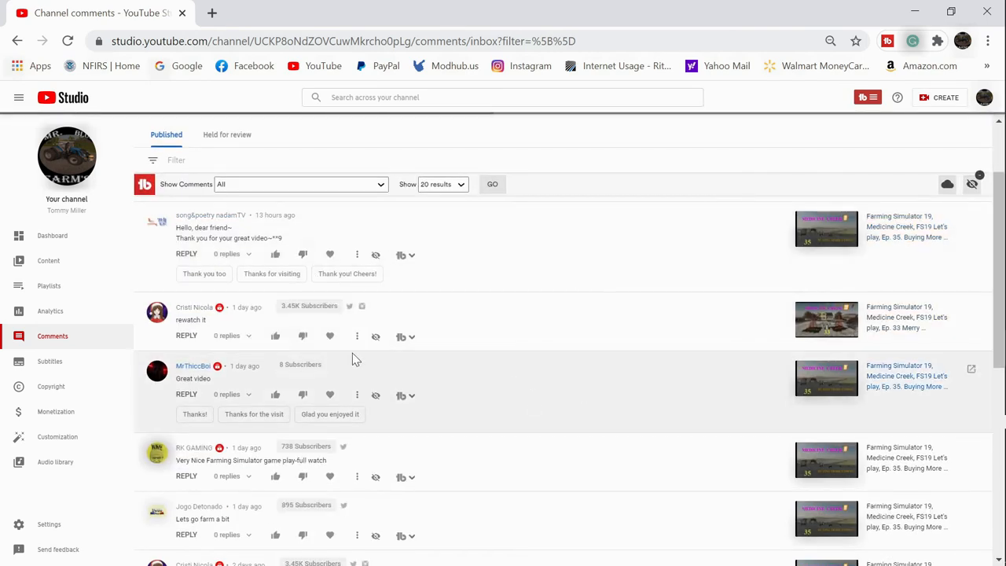
scroll("down", 3)
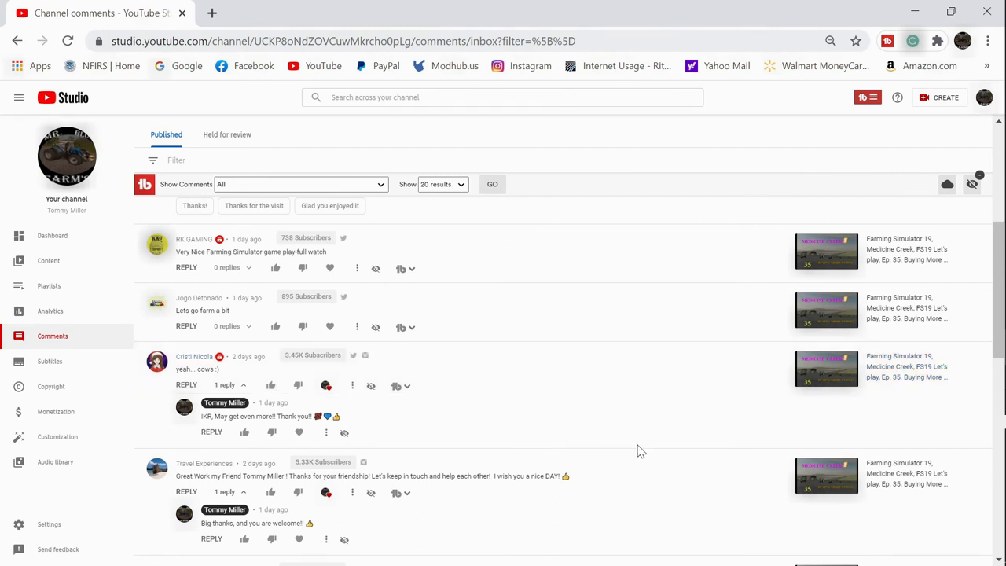
scroll("down", 3)
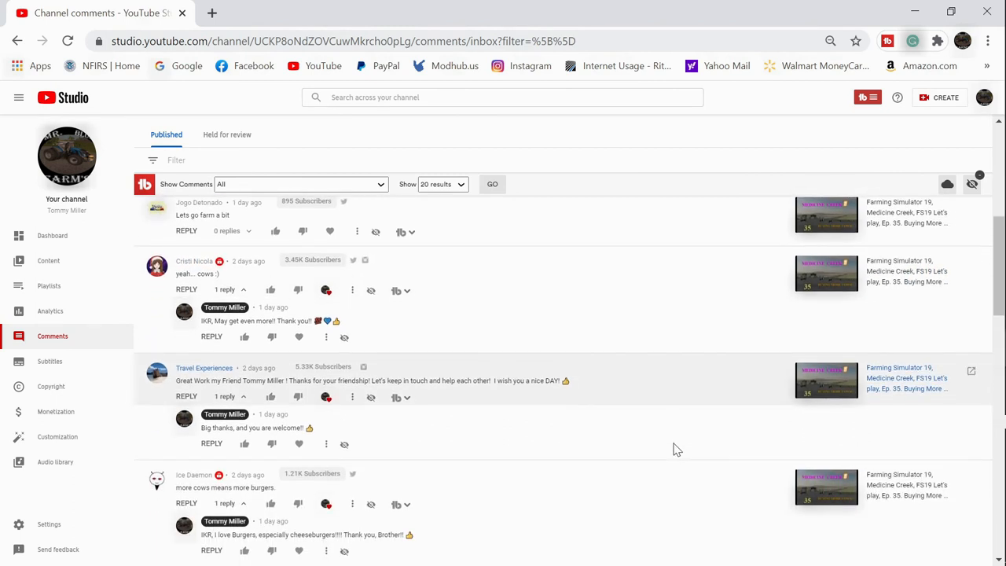
scroll("down", 3)
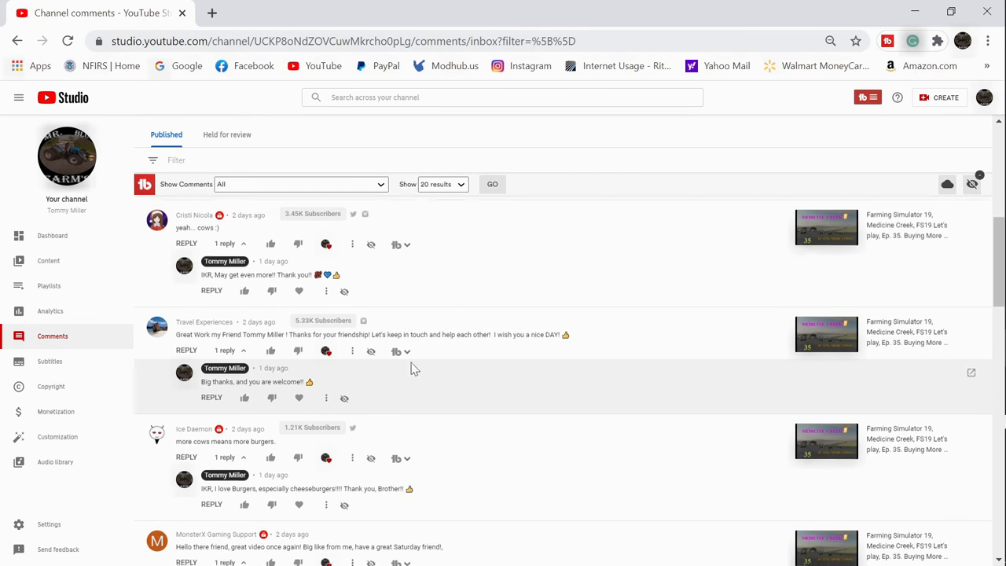
scroll("down", 3)
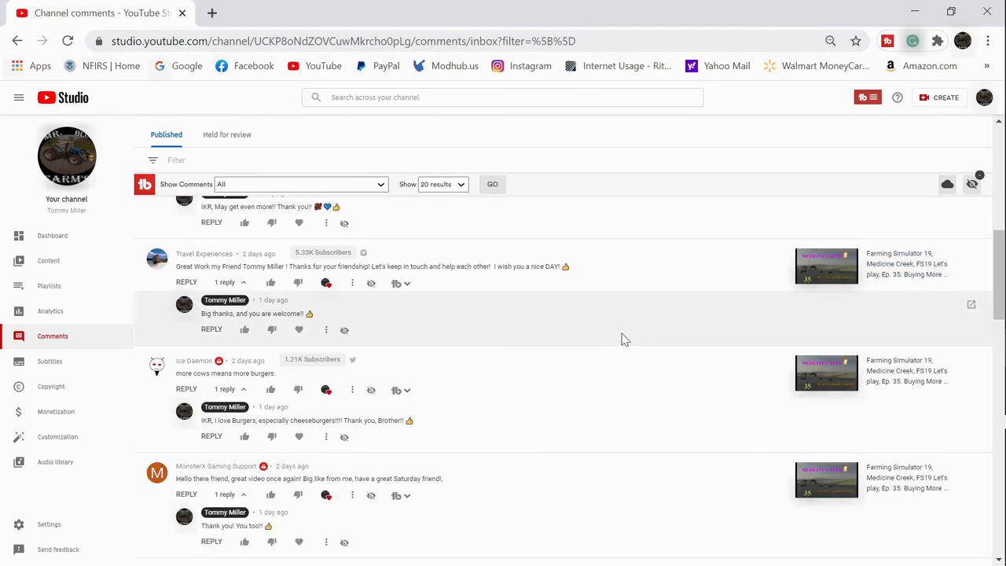
scroll("down", 3)
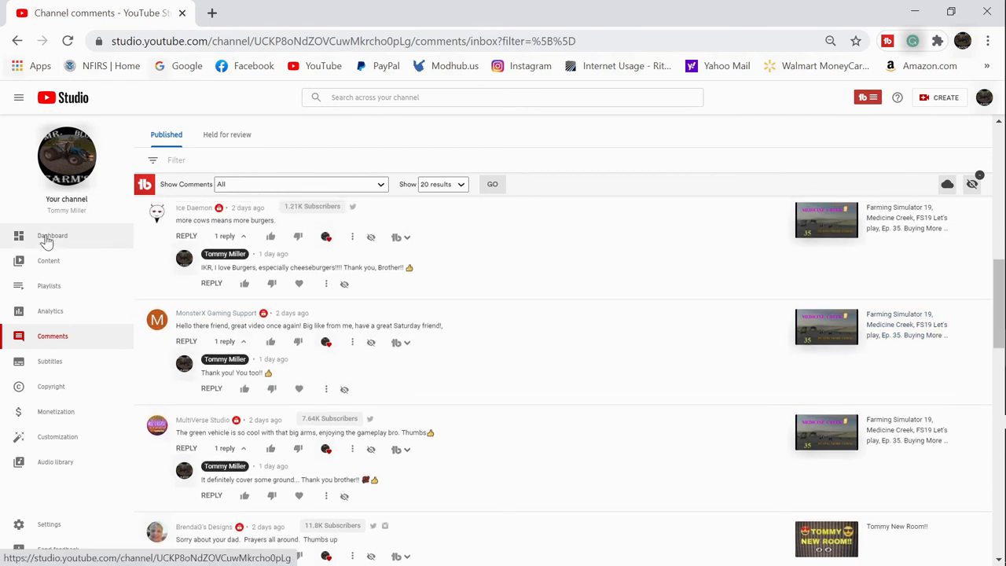
left_click(52, 235)
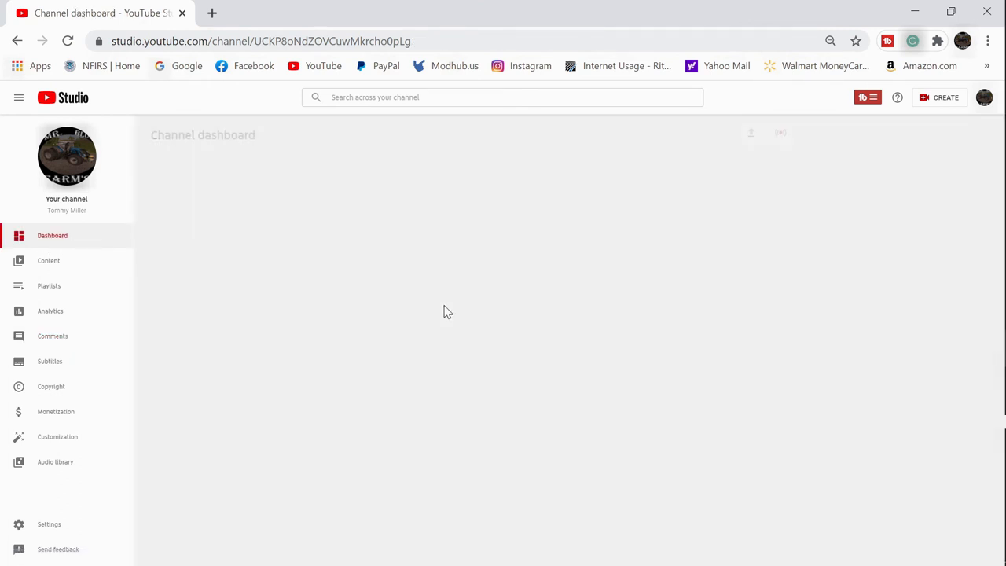